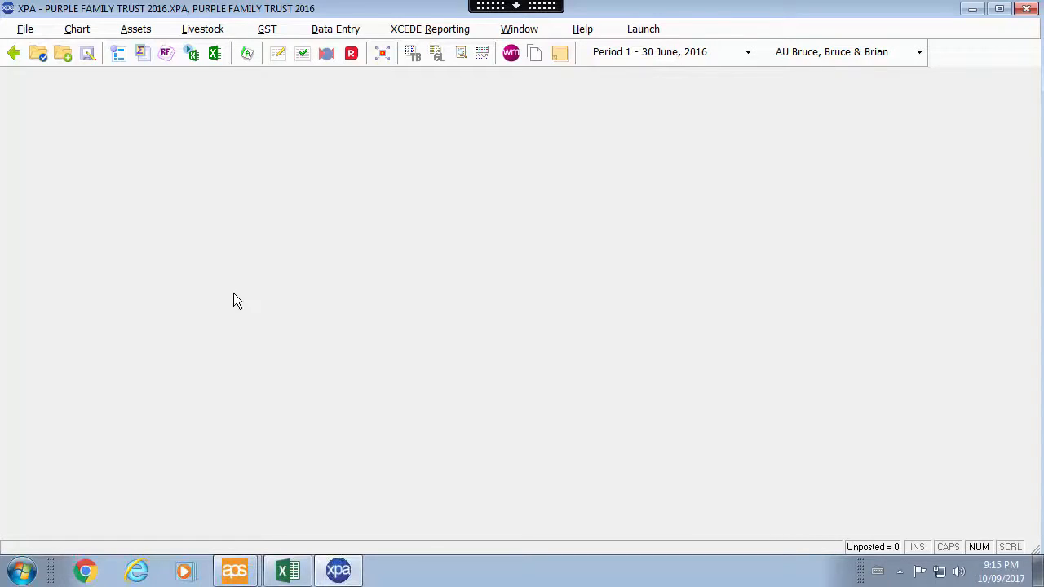
mouse_move(544, 171)
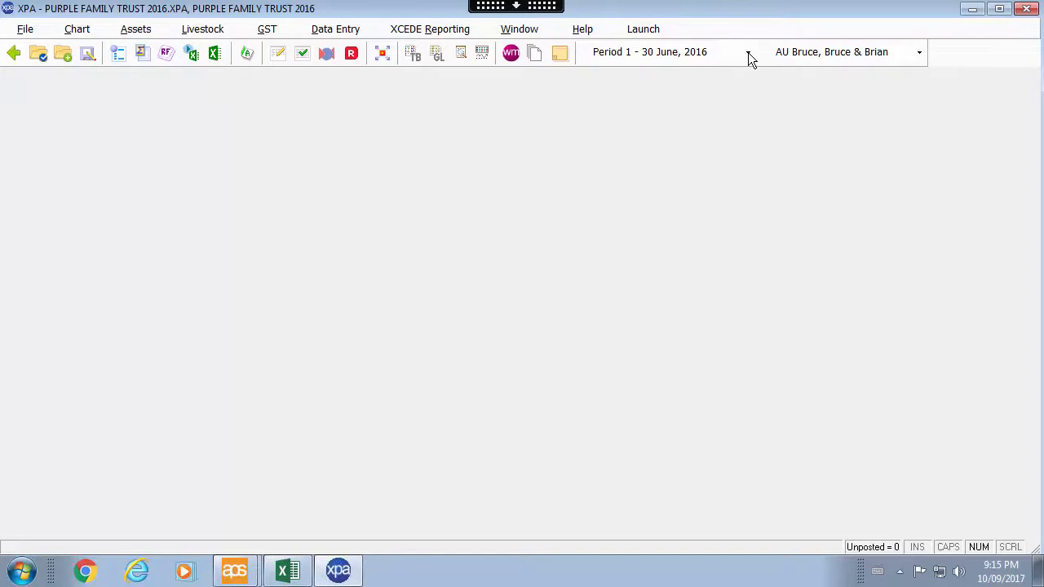
Look at the 30 June 2017 period, then switch back to 30 June 2016
left_click(746, 51)
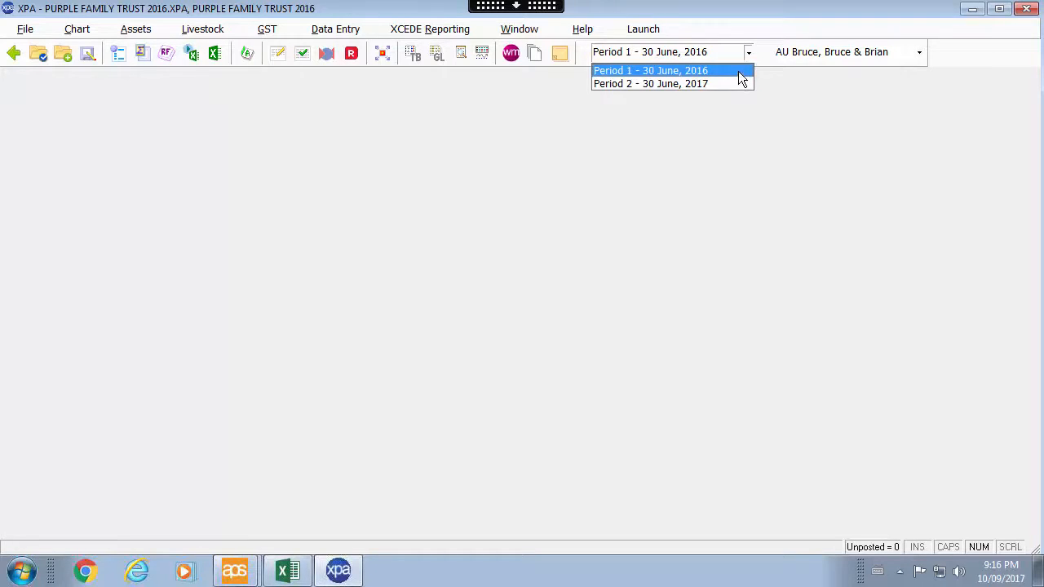
mouse_move(729, 83)
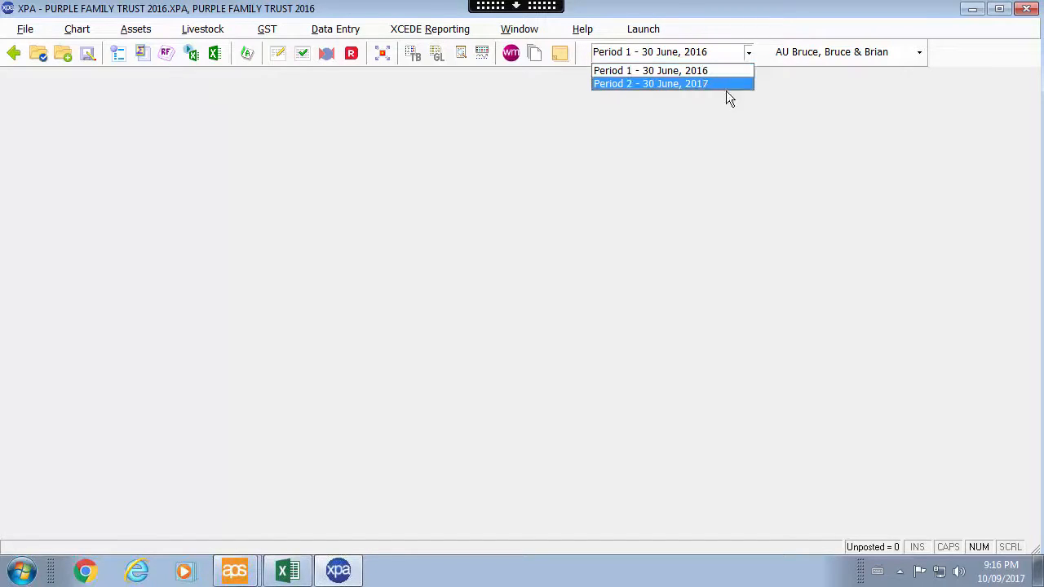
mouse_move(721, 73)
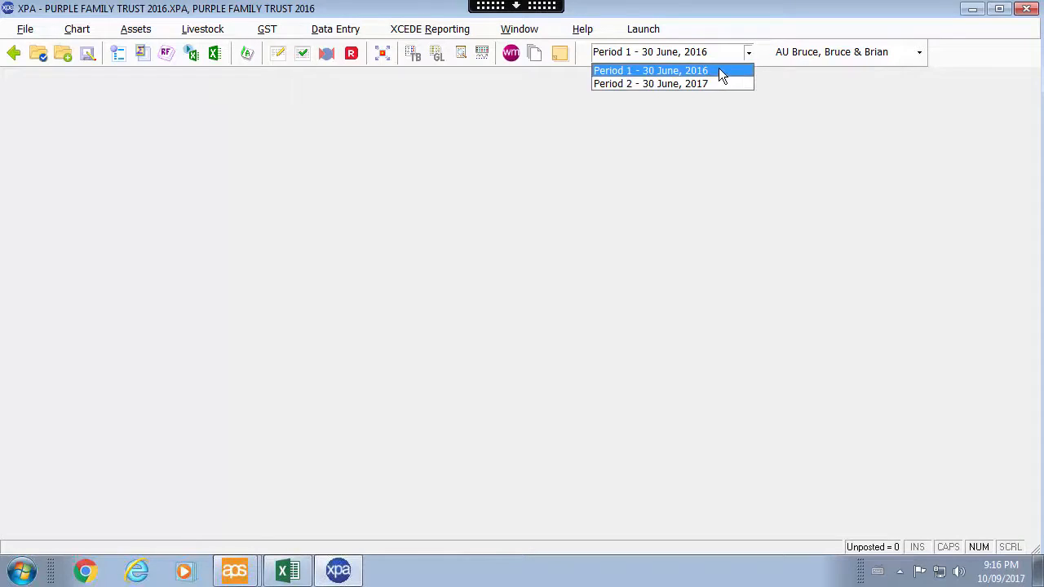
mouse_move(724, 79)
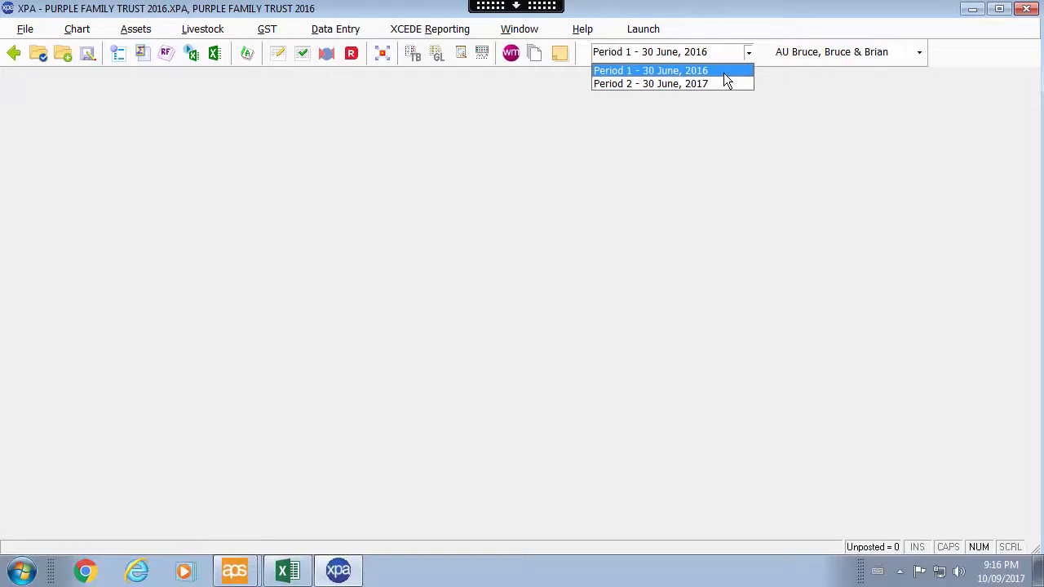
mouse_move(727, 76)
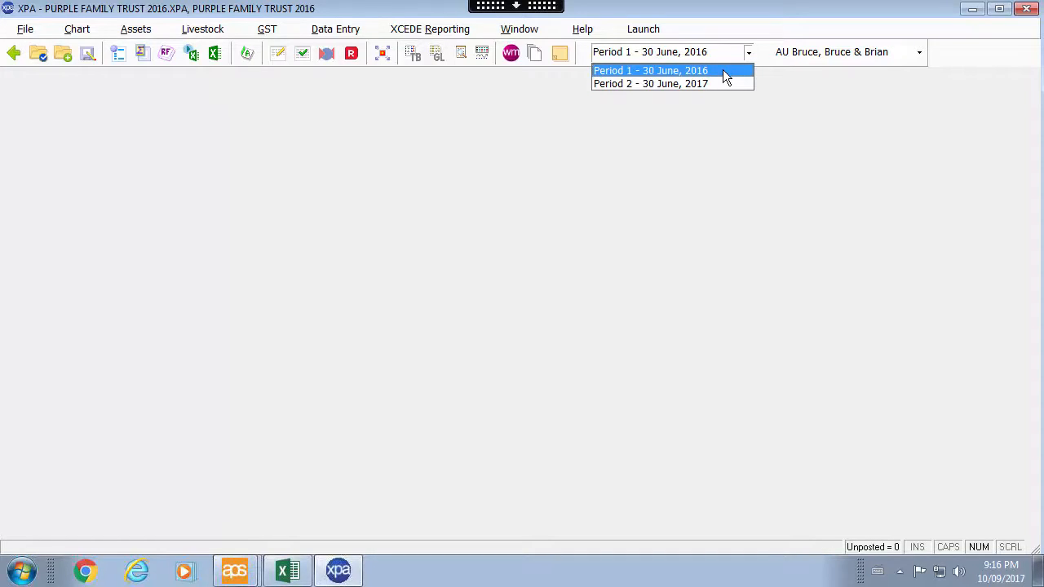
mouse_move(718, 84)
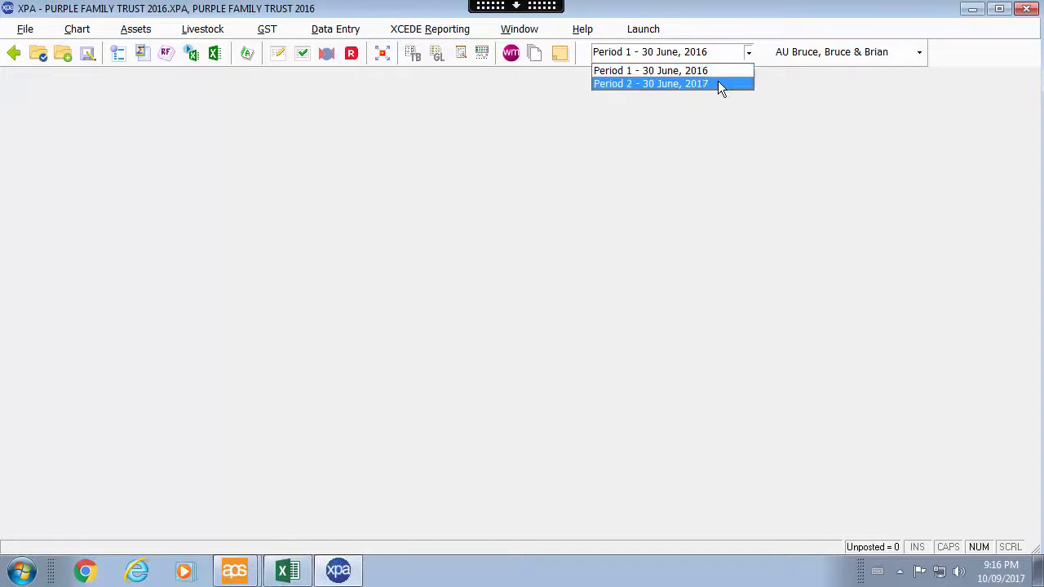
left_click(649, 83)
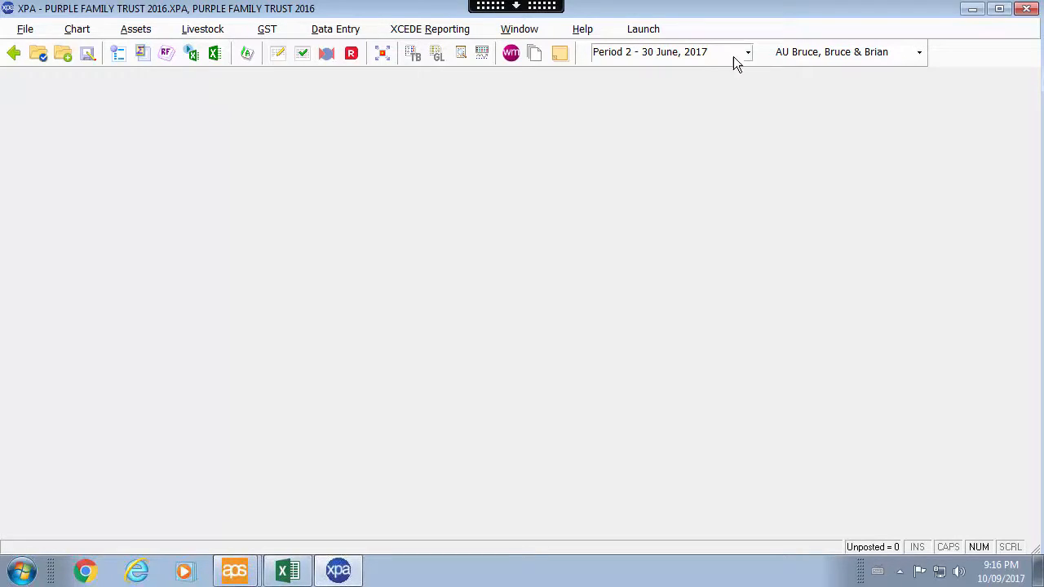
left_click(746, 51)
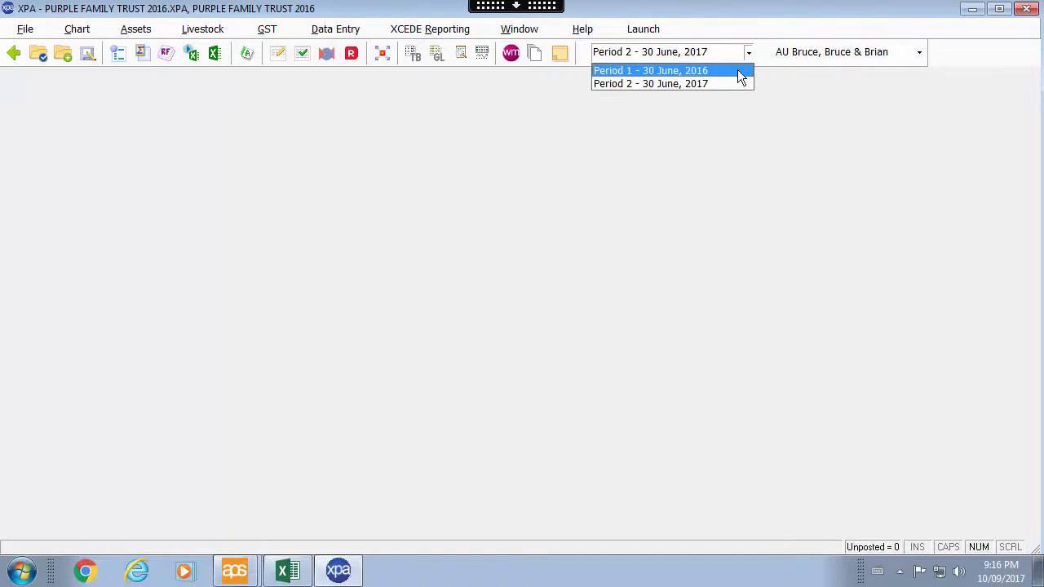
left_click(649, 70)
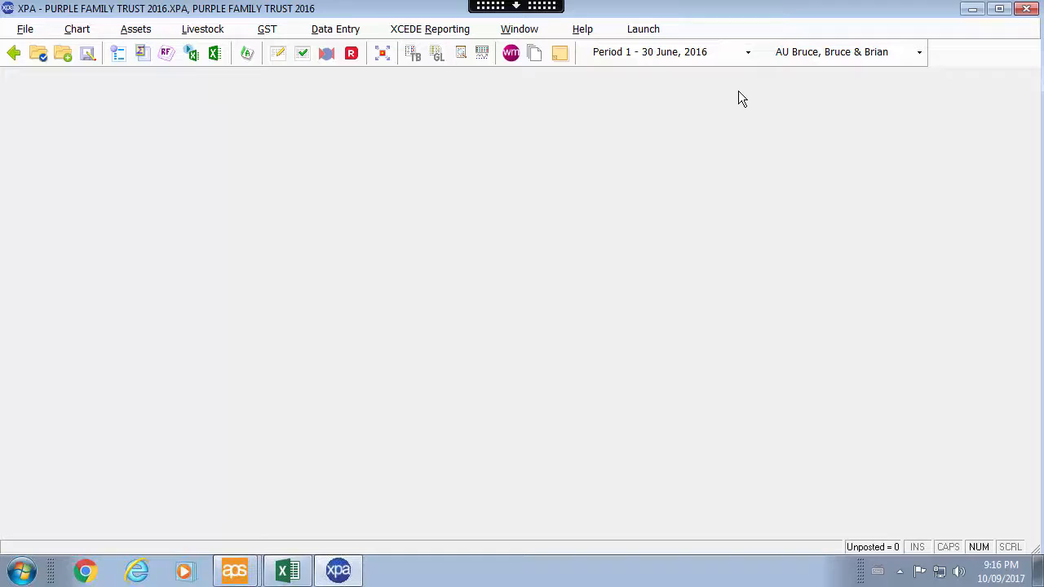
mouse_move(716, 110)
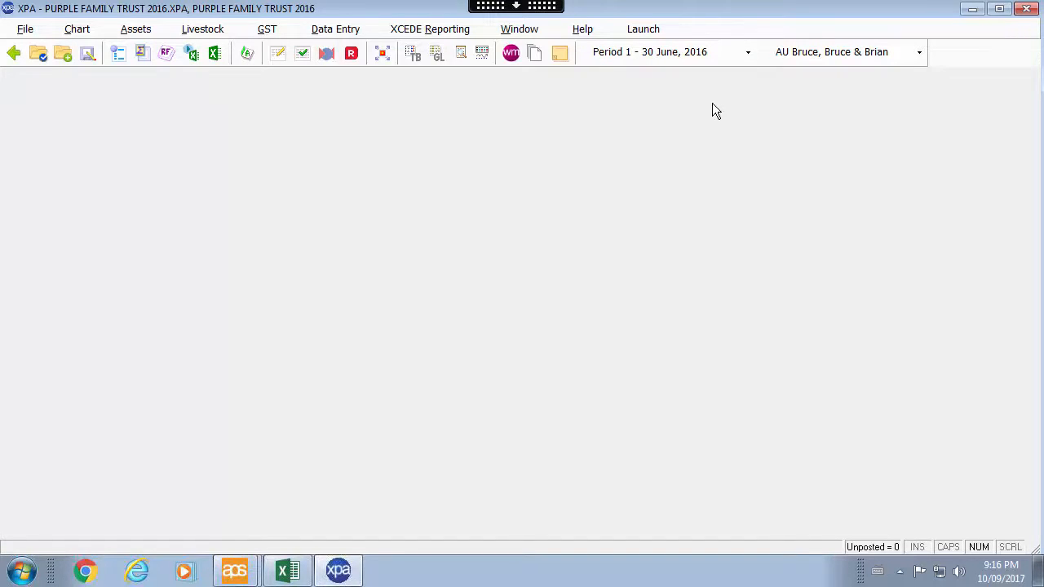
mouse_move(364, 94)
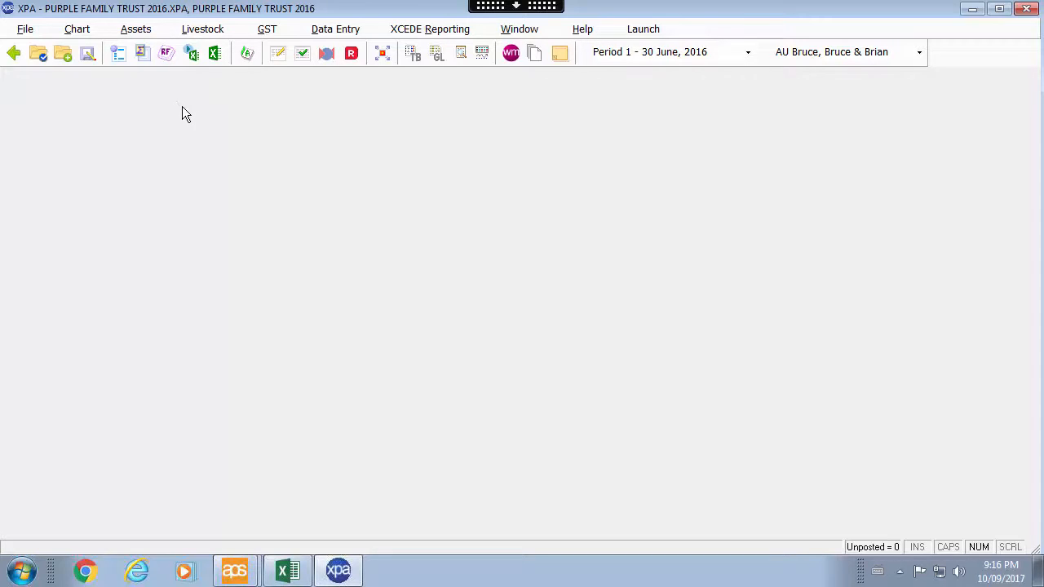
Save the ledger as PURPLE FAMILY TRUST 2017.XPA without applying client/matter links
left_click(25, 28)
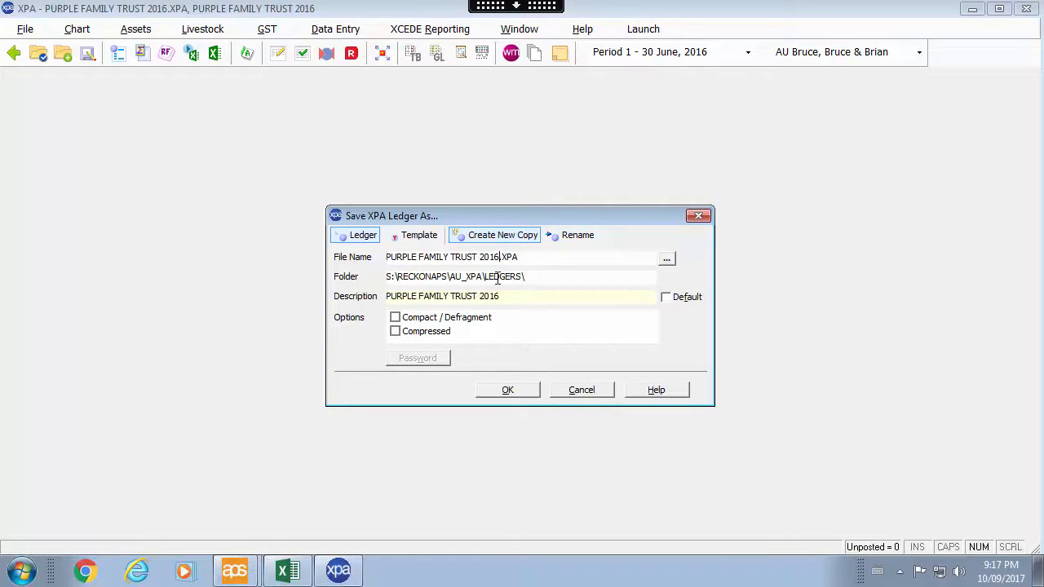
type("2017")
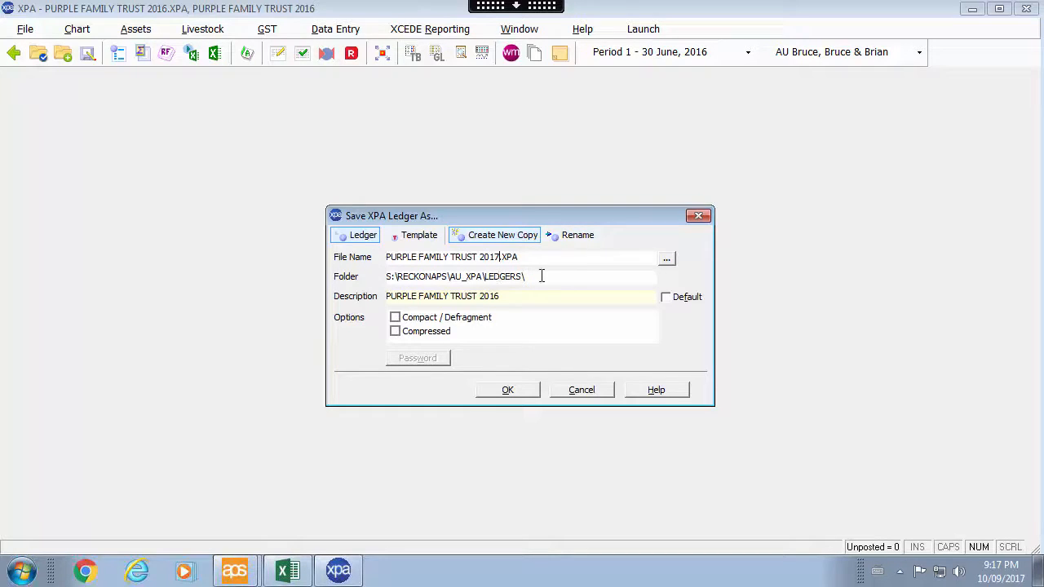
left_click(507, 389)
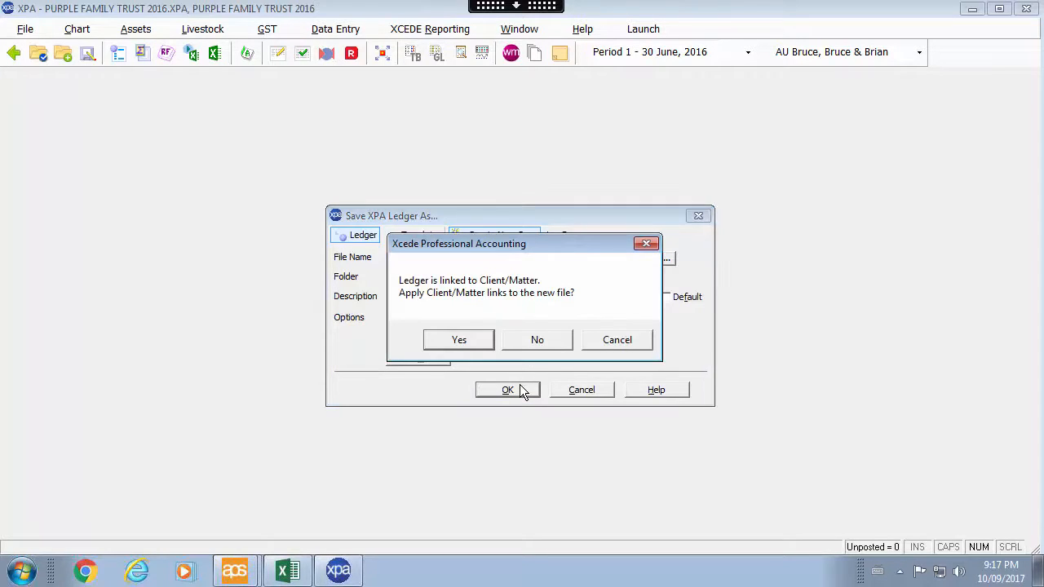
mouse_move(522, 290)
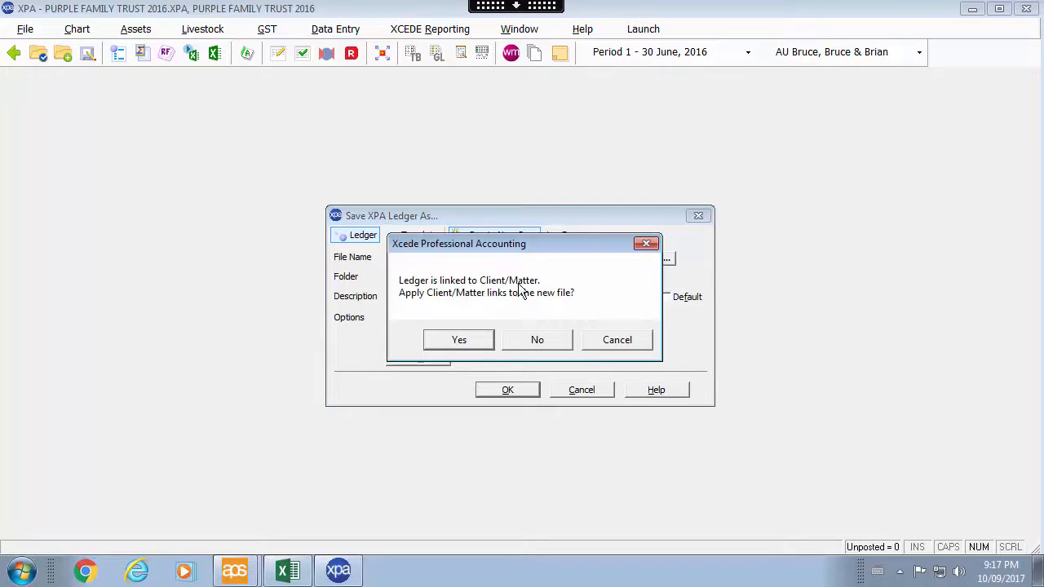
mouse_move(548, 337)
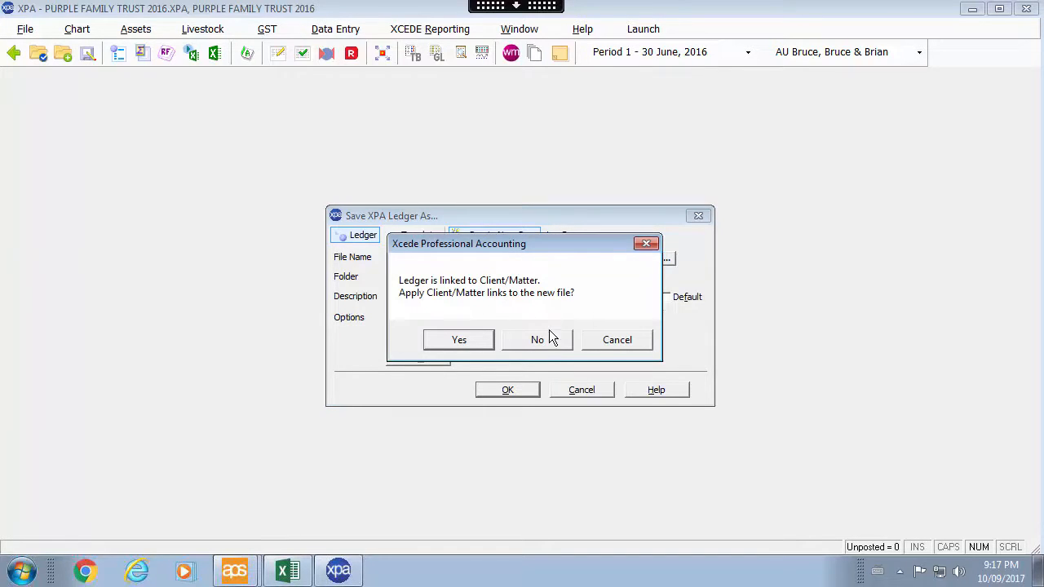
mouse_move(553, 345)
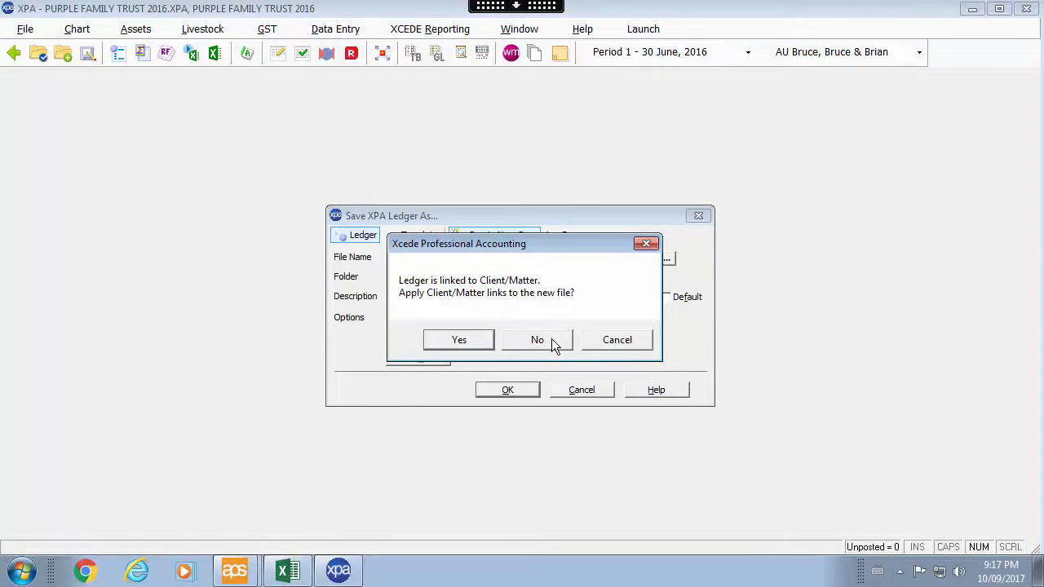
left_click(537, 339)
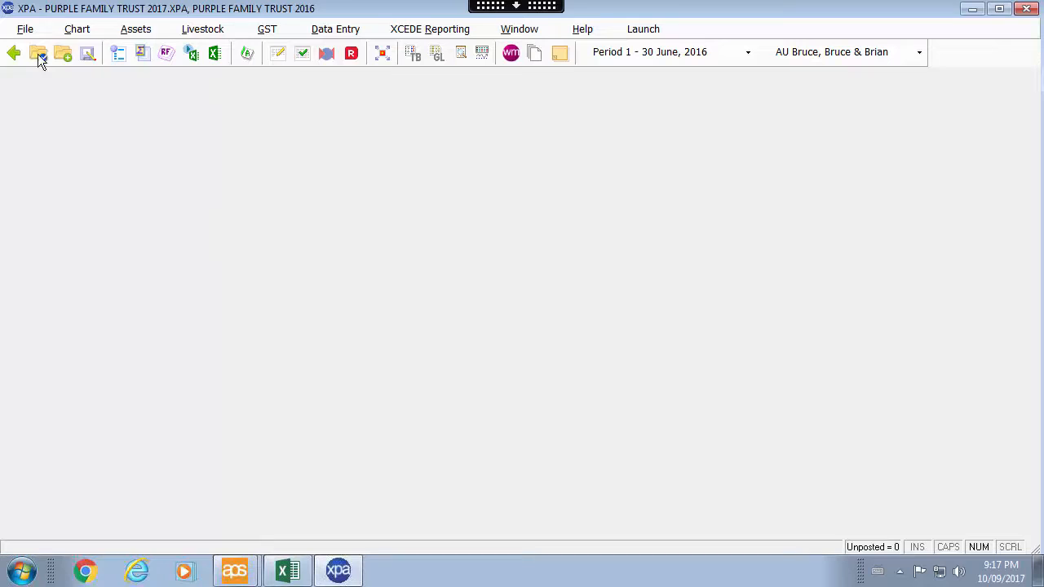
Correct the Ledger Details internal name to PURPLE FAMILY TRUST 2017 and confirm
left_click(25, 29)
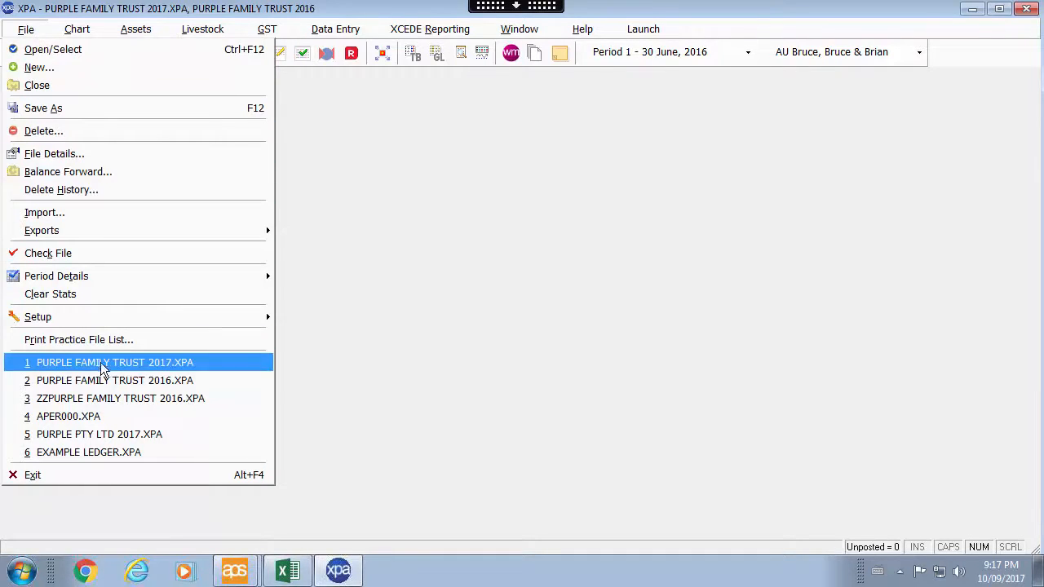
mouse_move(135, 369)
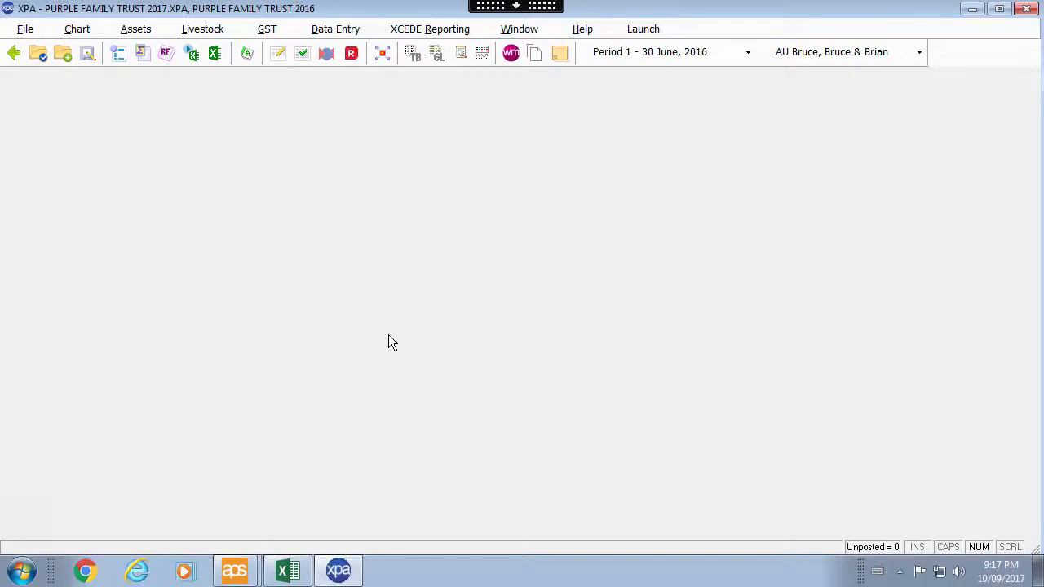
left_click(25, 29)
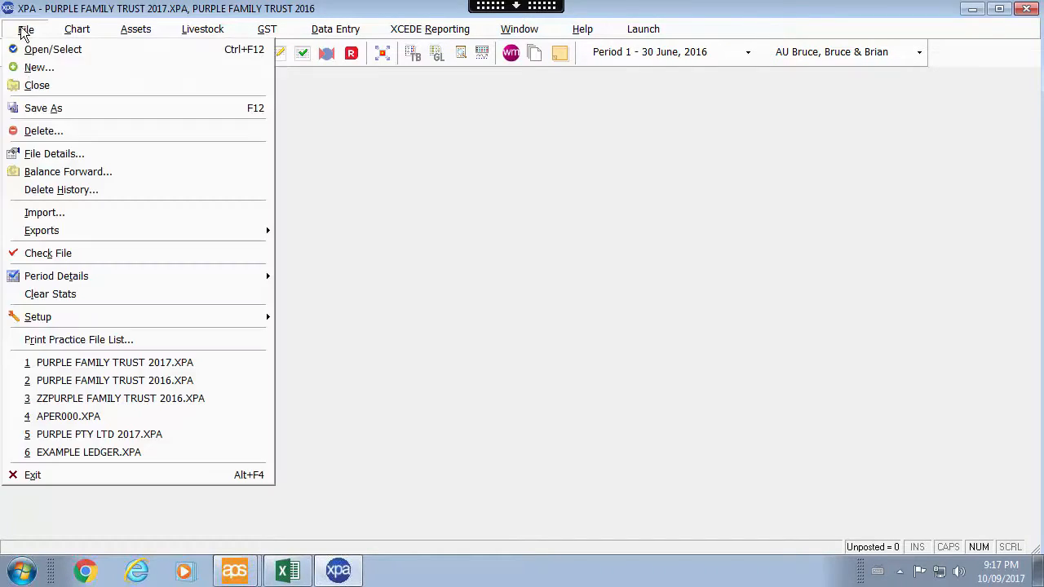
left_click(54, 153)
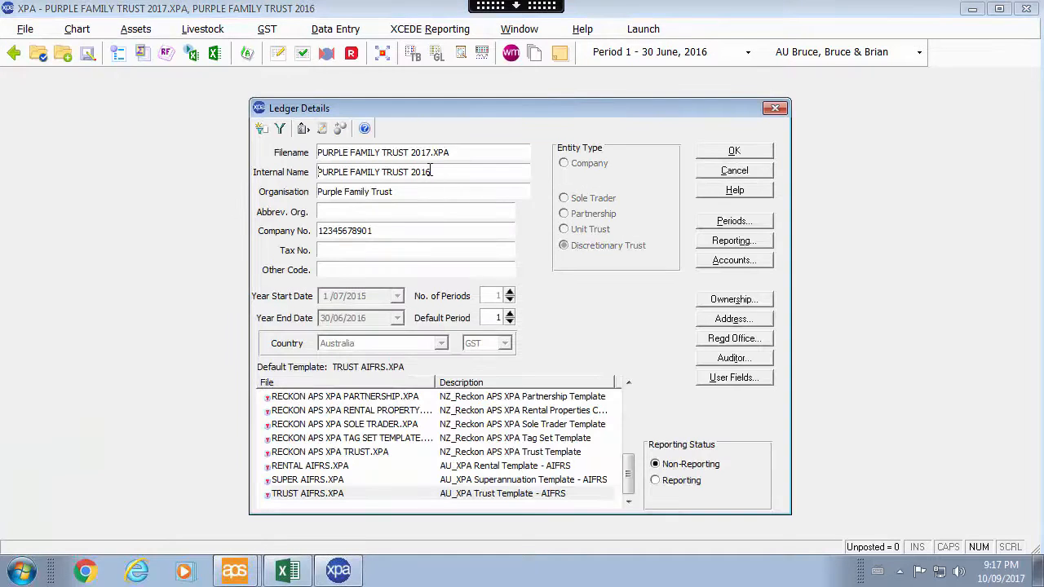
key("Backspace")
type("7")
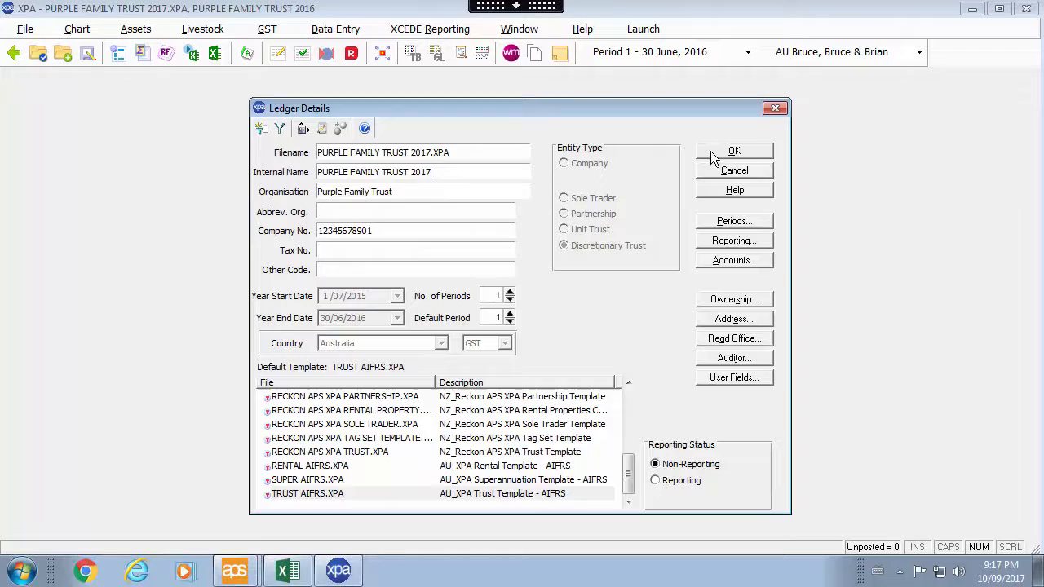
left_click(733, 151)
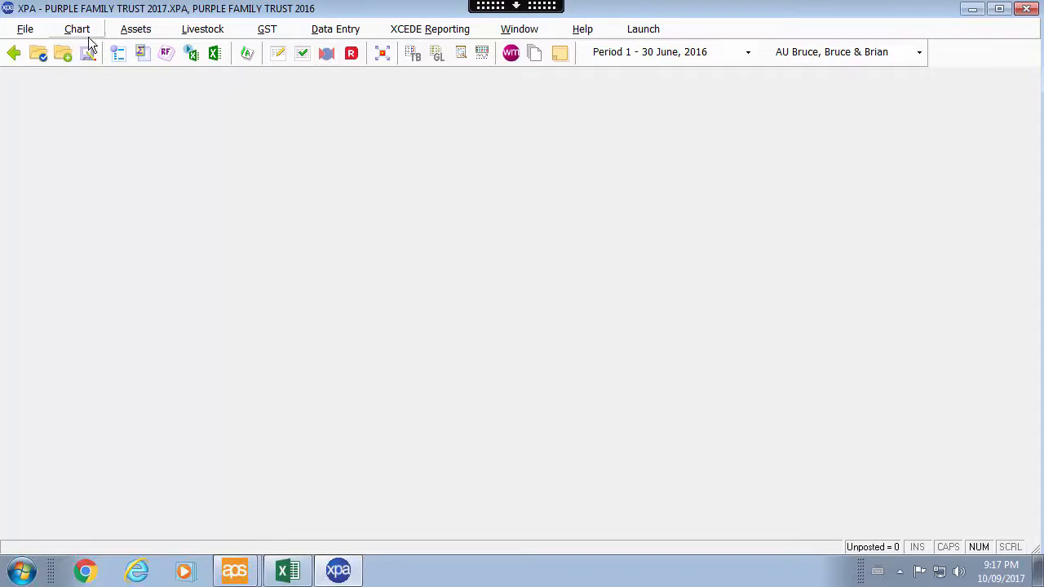
Submit Balance Forward: 5 years balance history, 2 years transactions, only text and memo fields
left_click(25, 29)
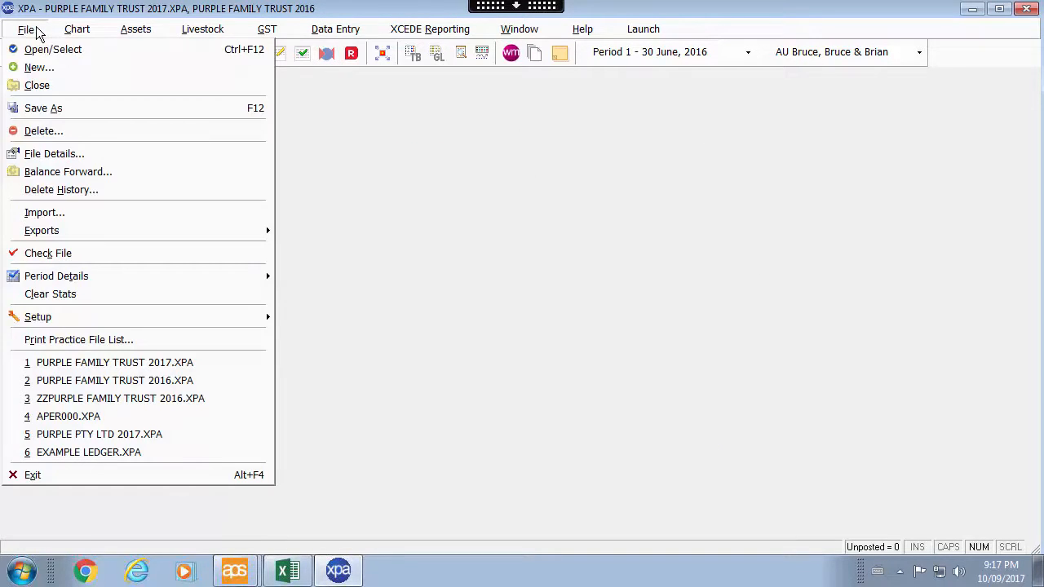
mouse_move(68, 172)
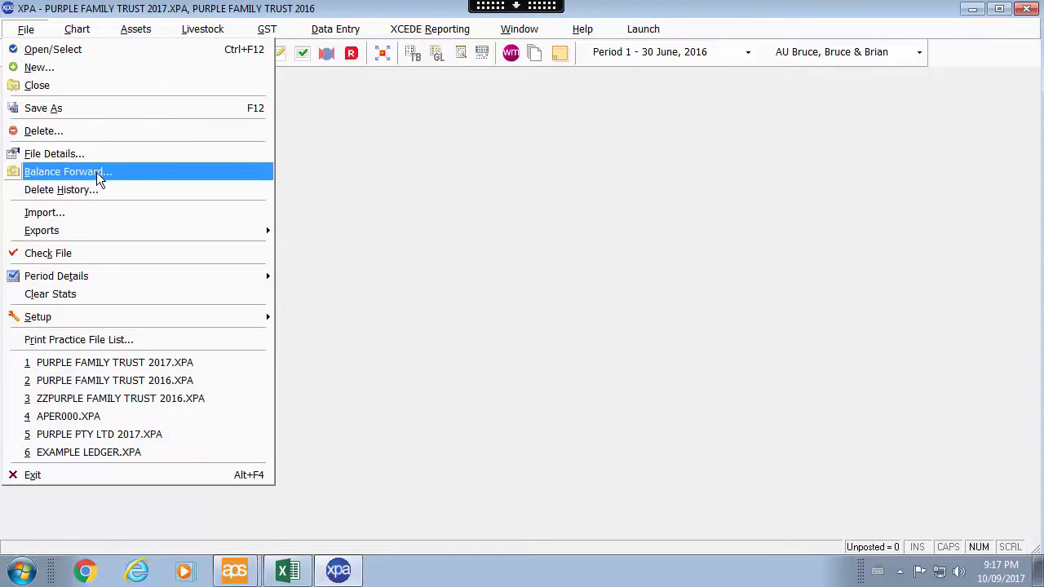
mouse_move(220, 181)
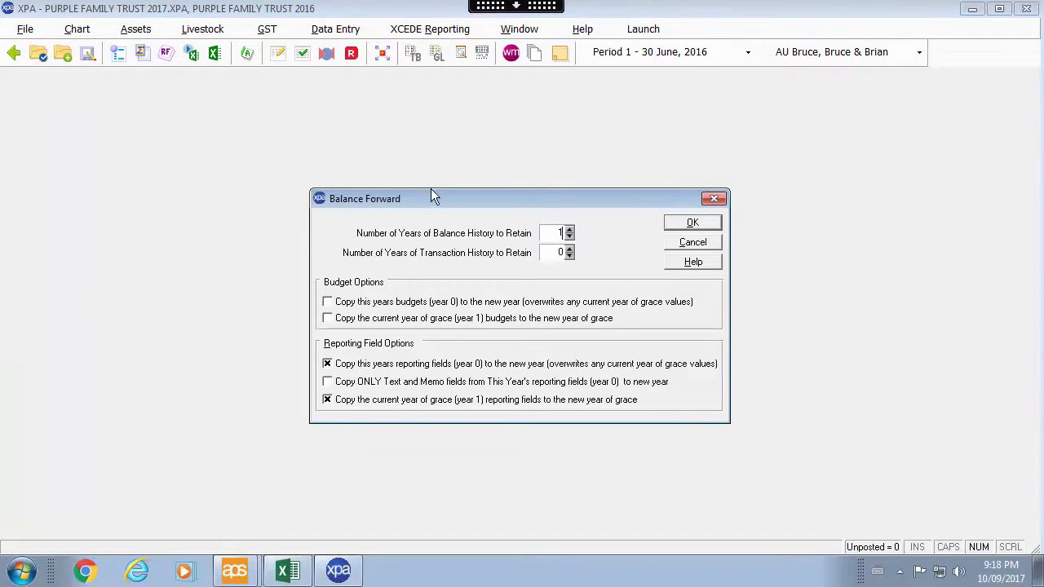
mouse_move(421, 248)
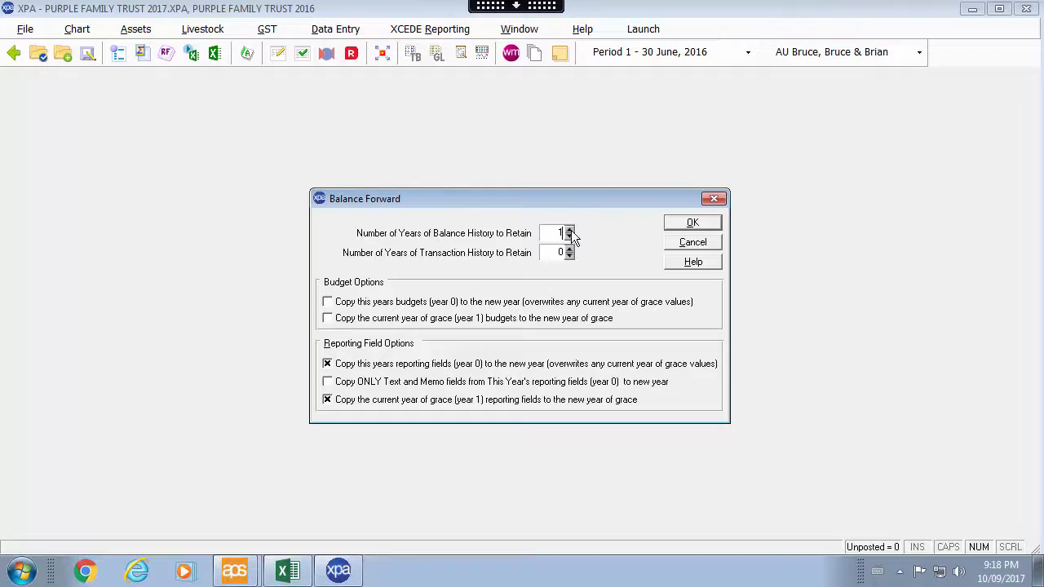
left_click(569, 230)
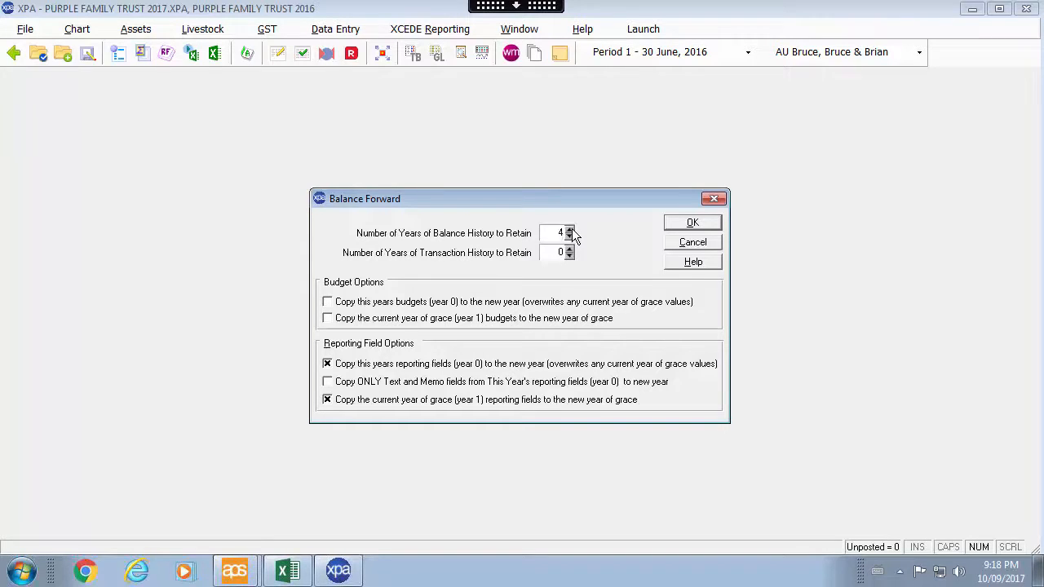
left_click(569, 229)
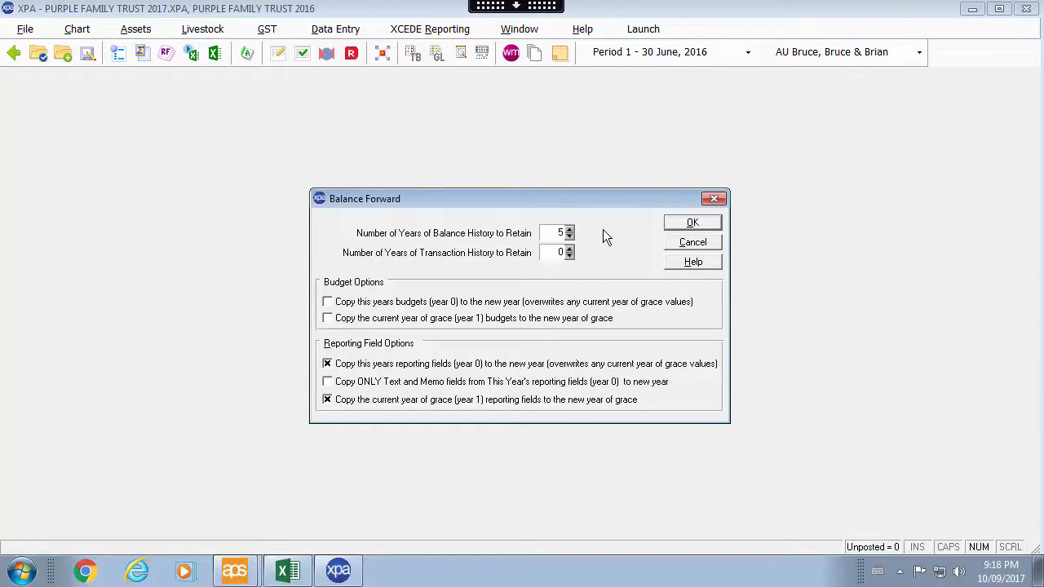
mouse_move(579, 238)
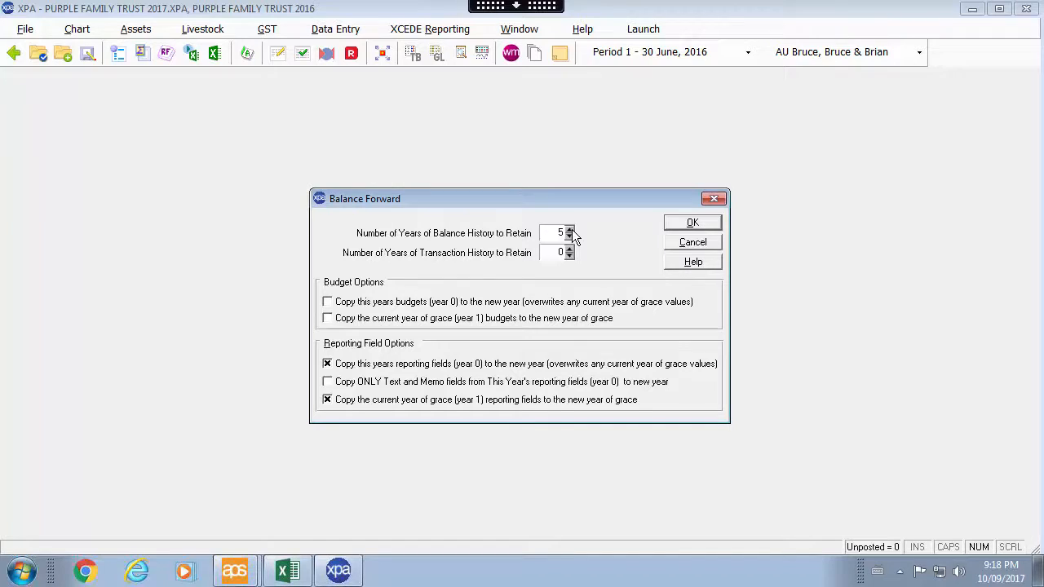
mouse_move(383, 269)
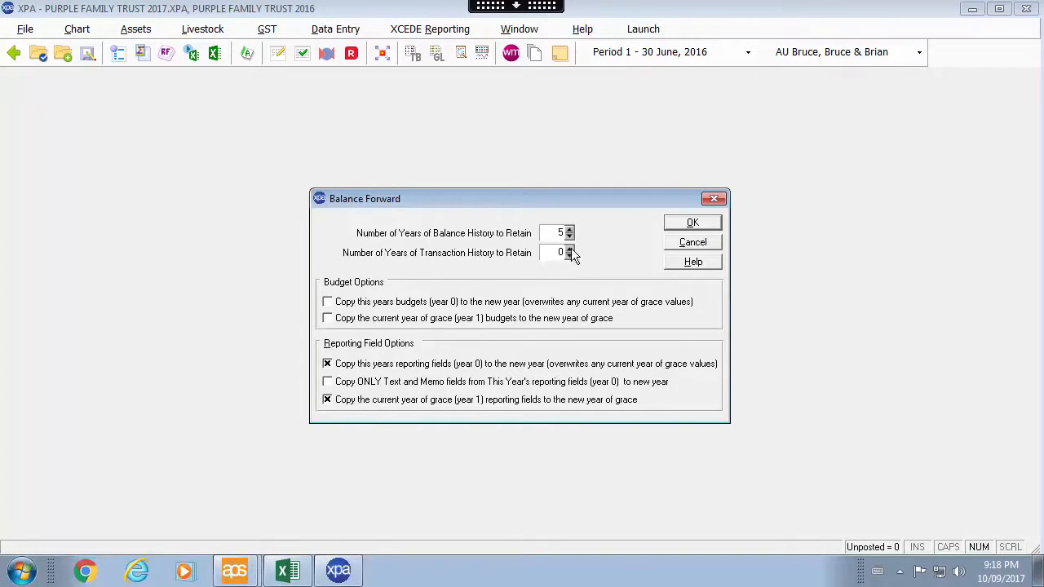
left_click(570, 248)
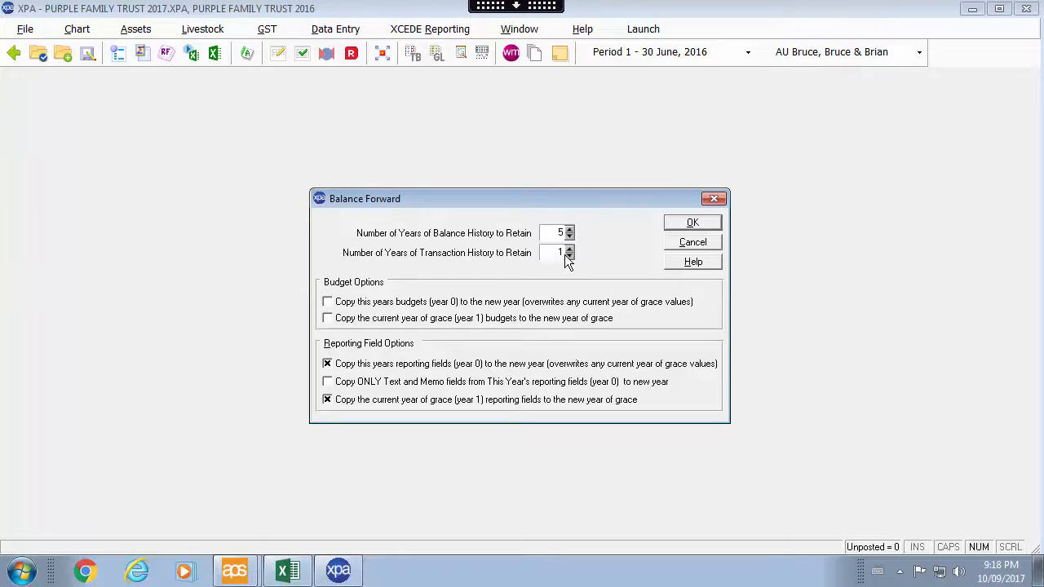
left_click(570, 249)
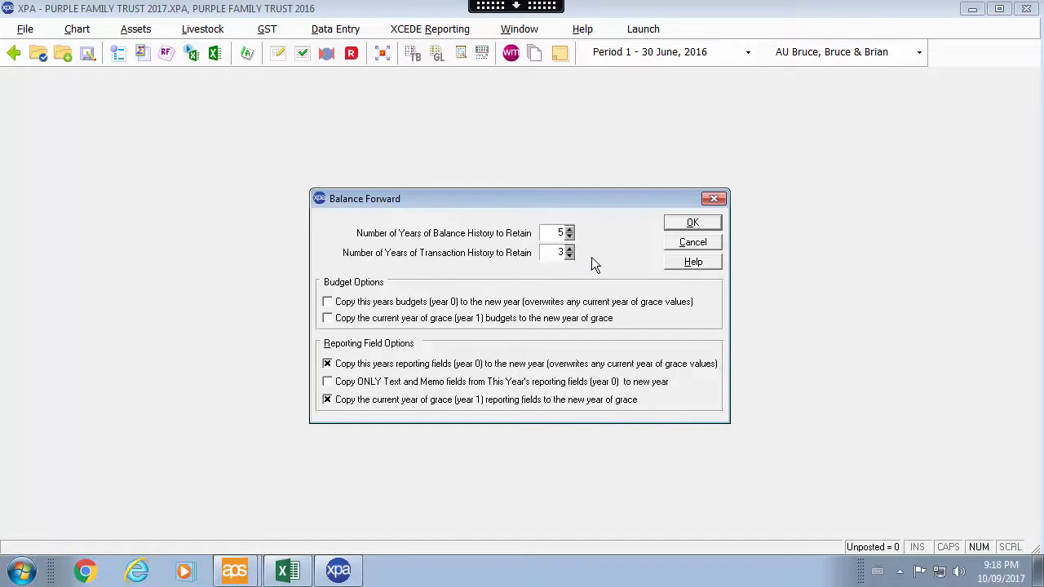
left_click(569, 255)
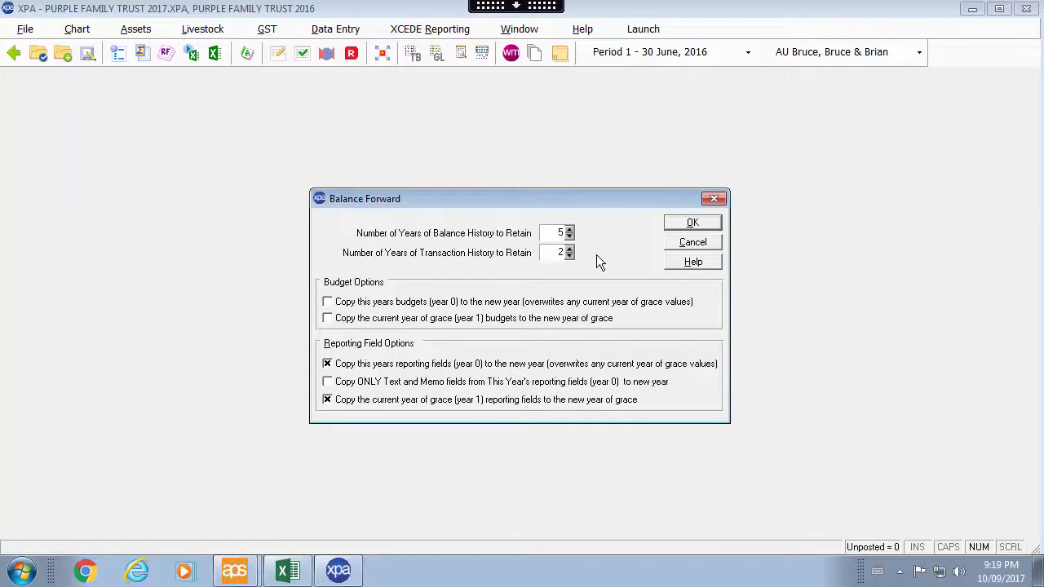
mouse_move(409, 280)
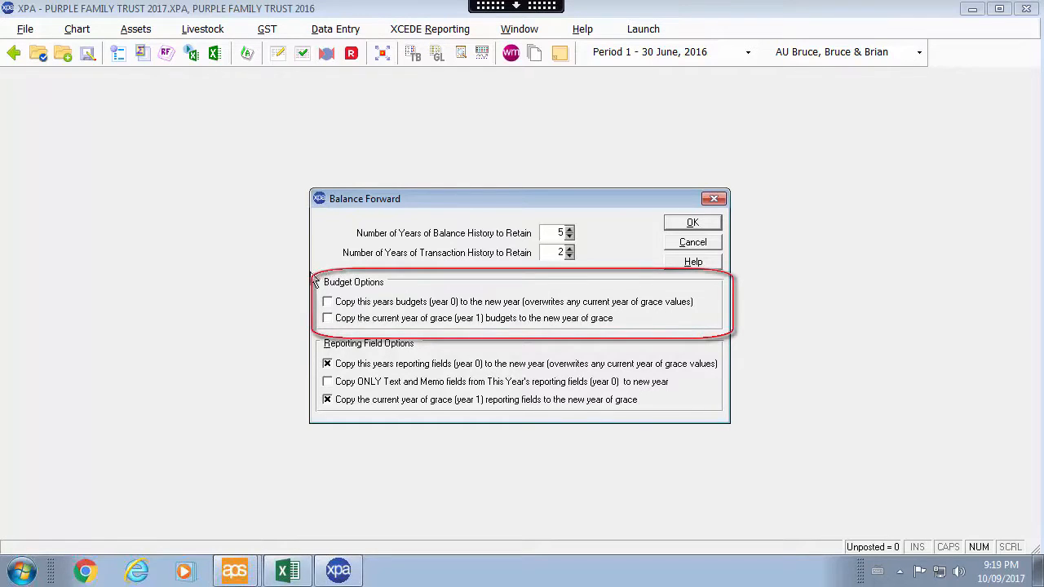
mouse_move(353, 338)
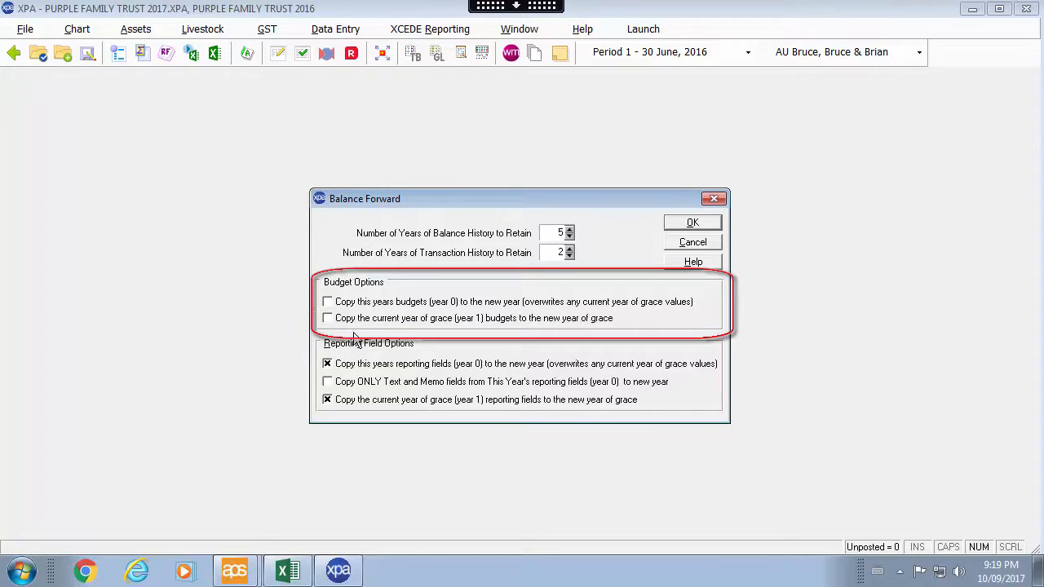
mouse_move(397, 330)
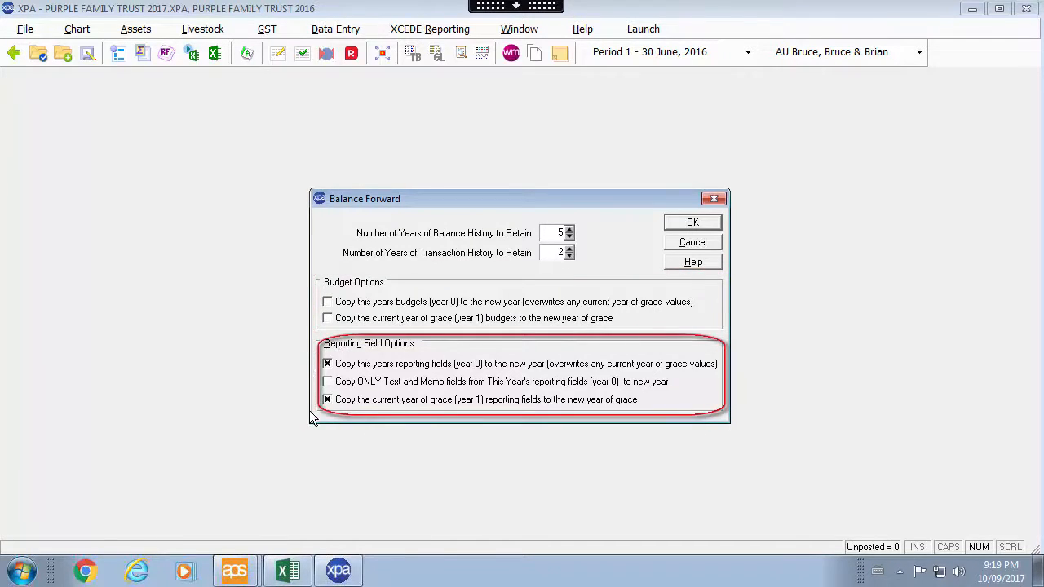
mouse_move(343, 420)
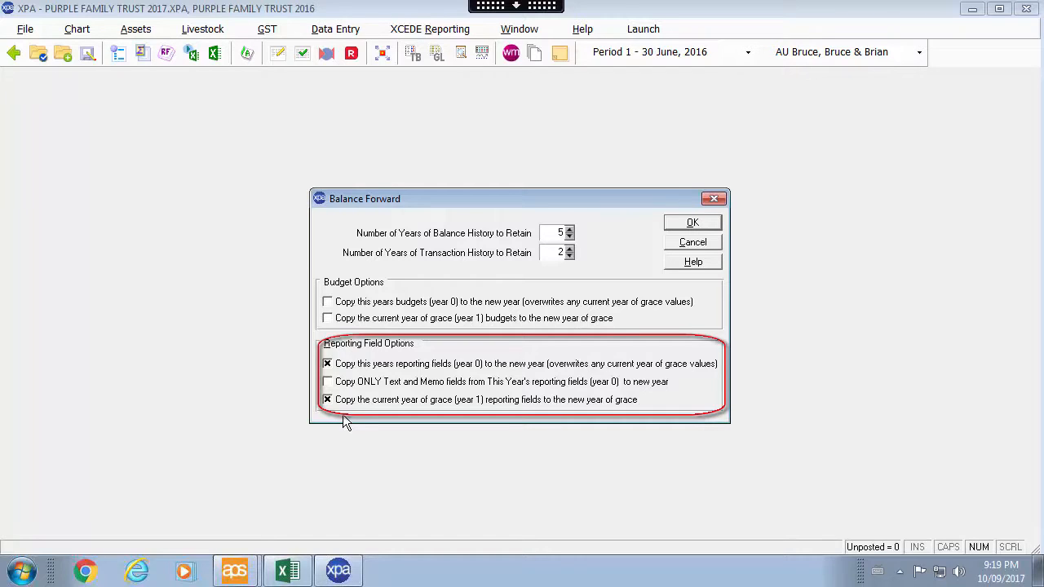
mouse_move(379, 394)
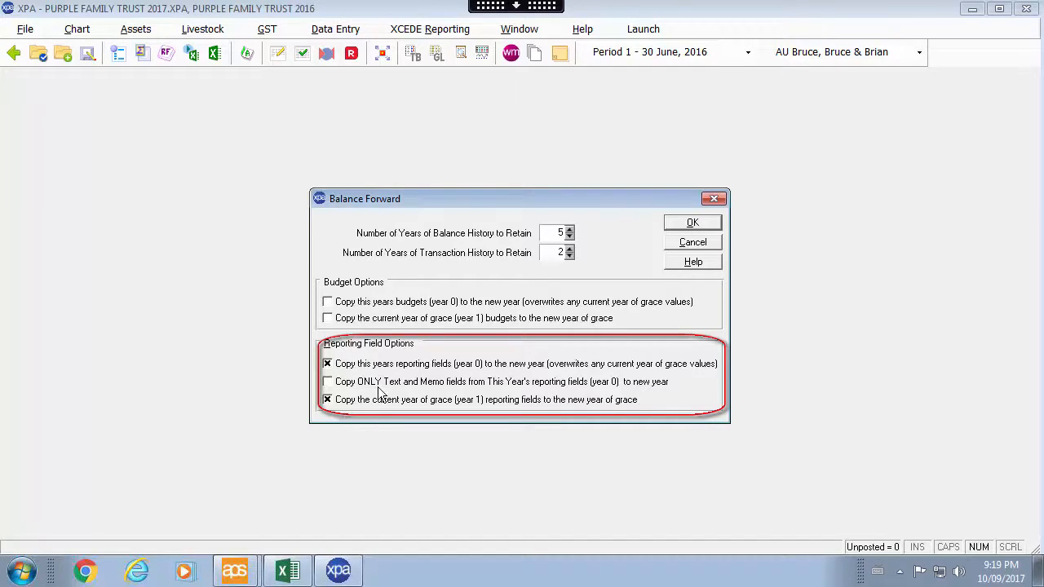
left_click(327, 381)
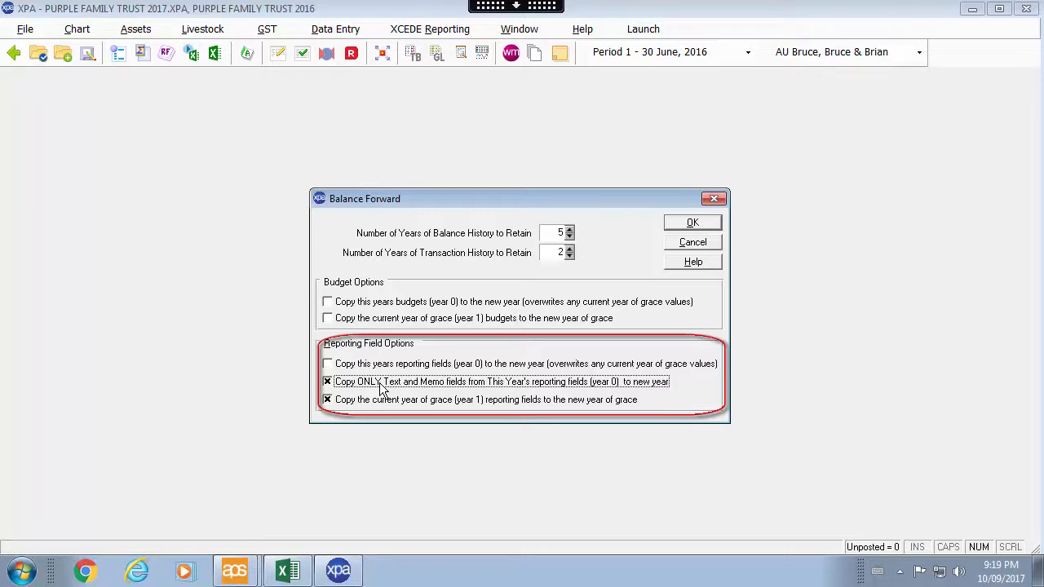
mouse_move(636, 383)
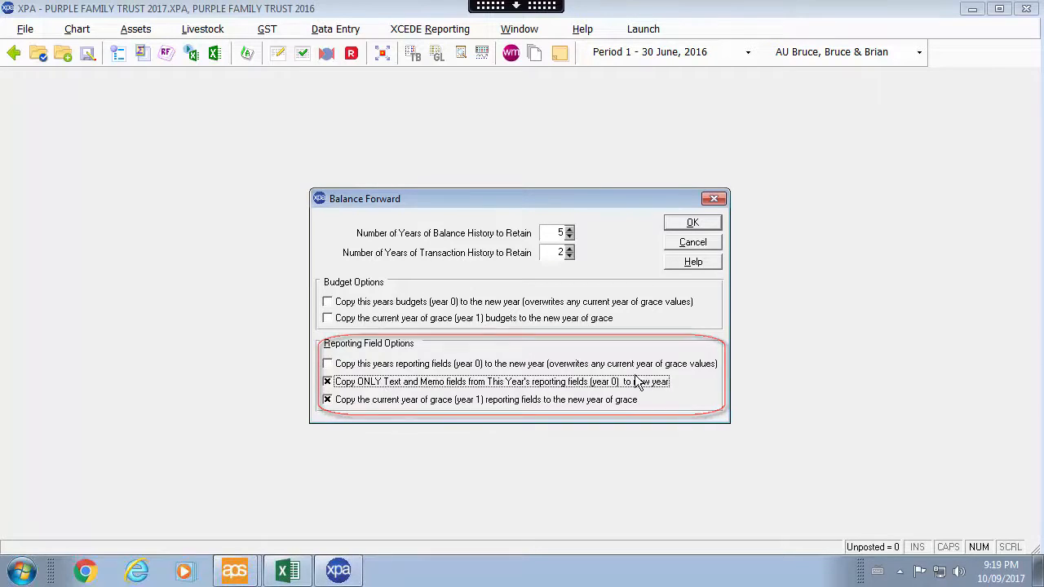
left_click(692, 222)
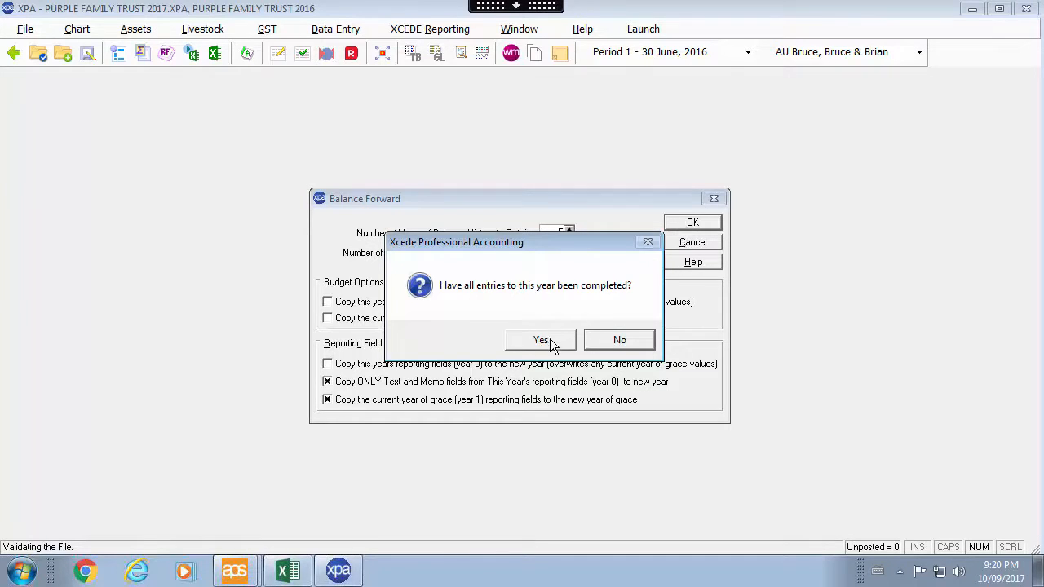
Answer Yes that all entries are completed and all reports have been printed
left_click(541, 339)
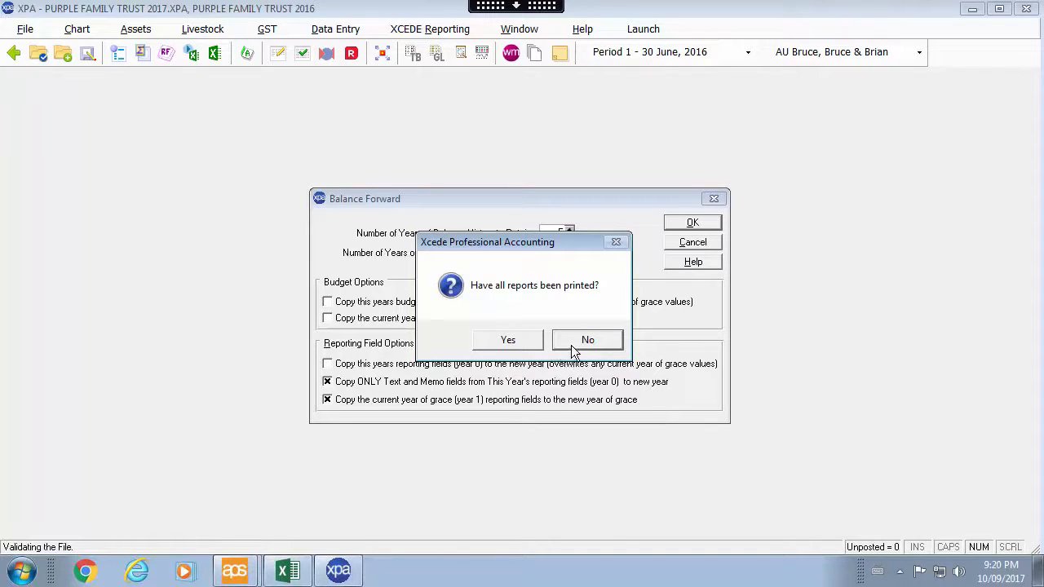
mouse_move(544, 349)
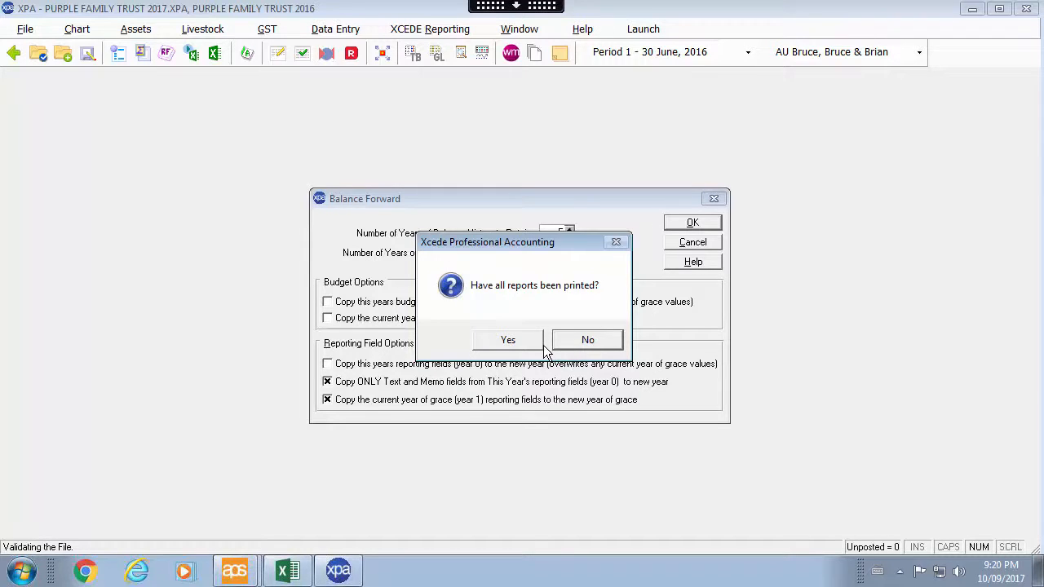
left_click(507, 339)
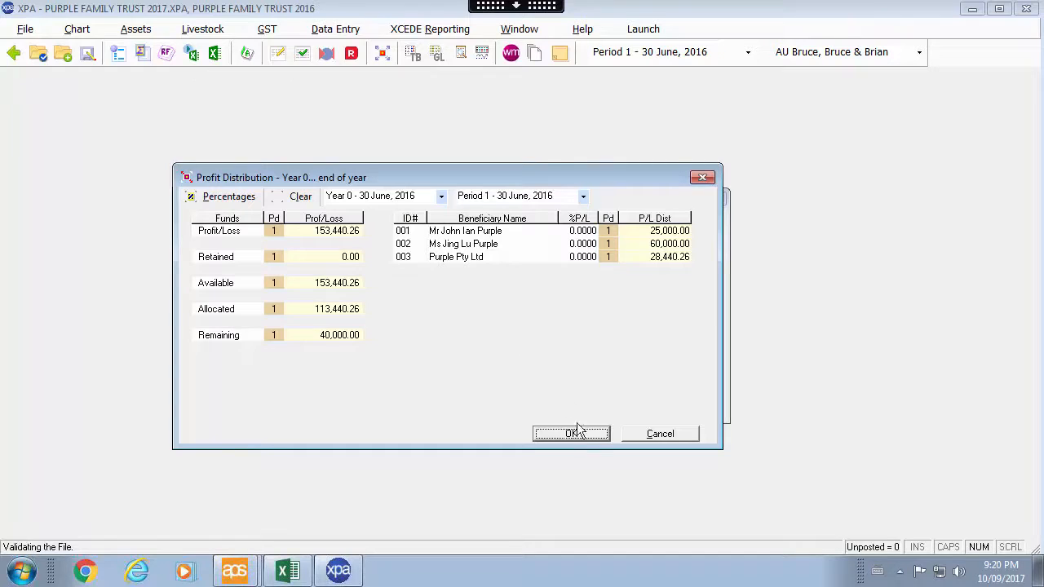
Accept the profit distribution and confirm balancing forward into the year ending 30 June 2017
left_click(571, 433)
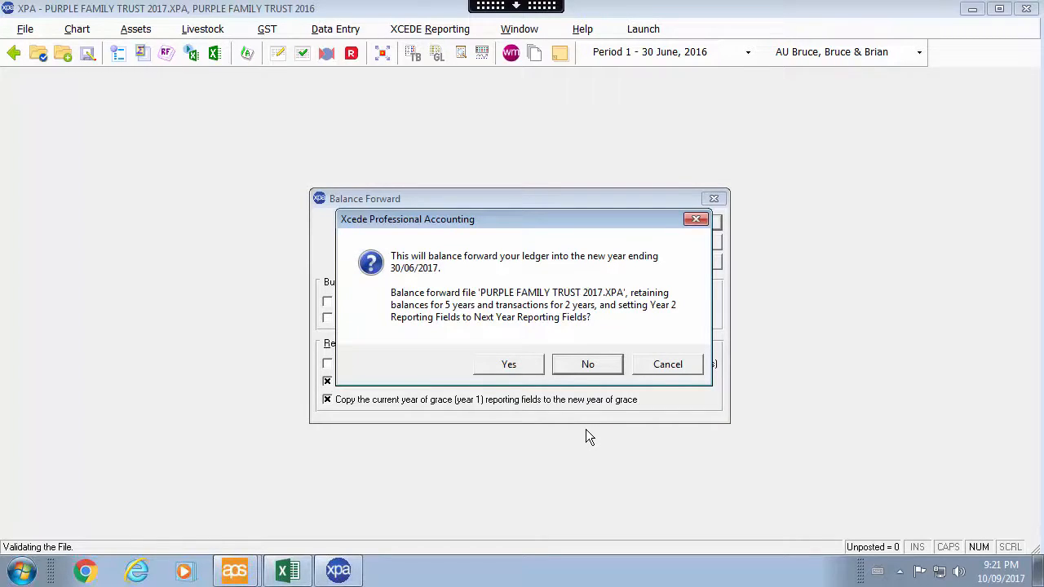
mouse_move(530, 367)
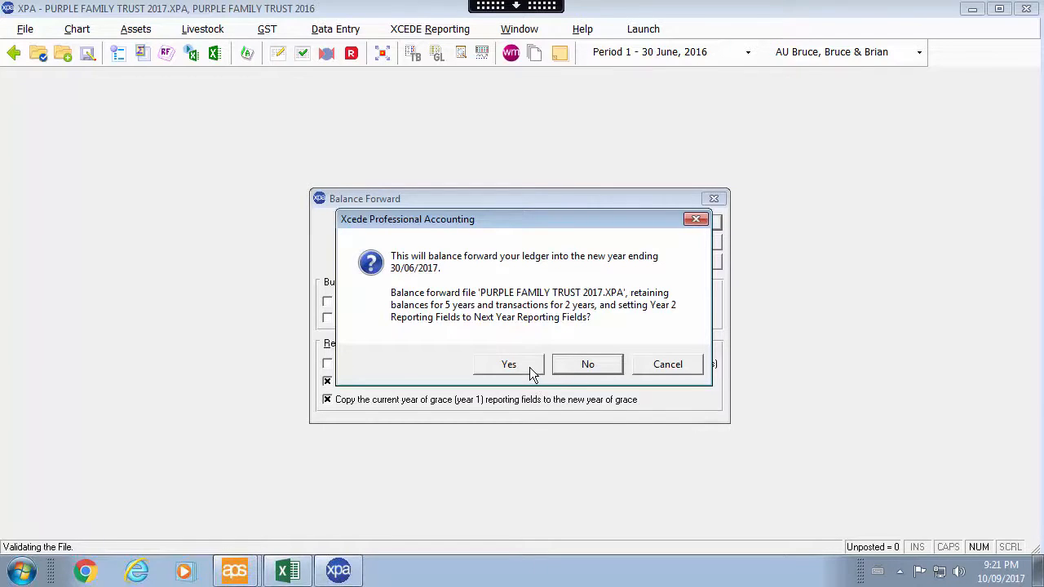
left_click(508, 364)
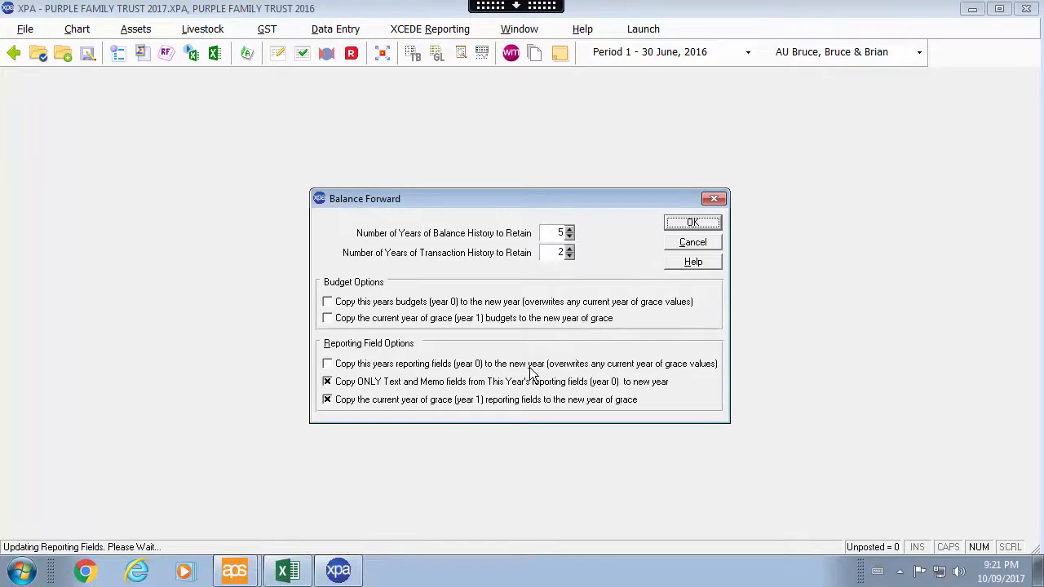
left_click(691, 222)
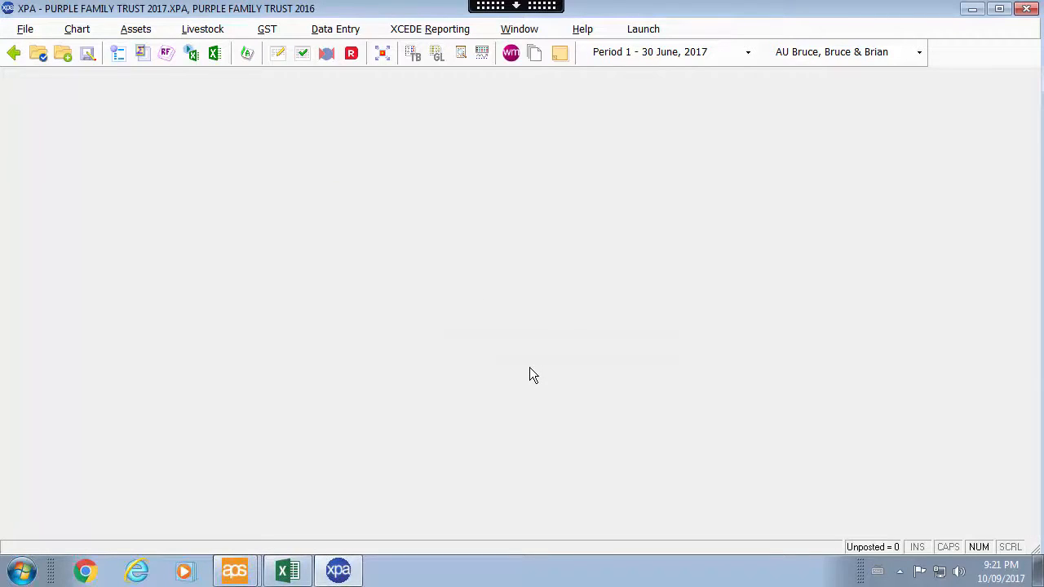
mouse_move(414, 76)
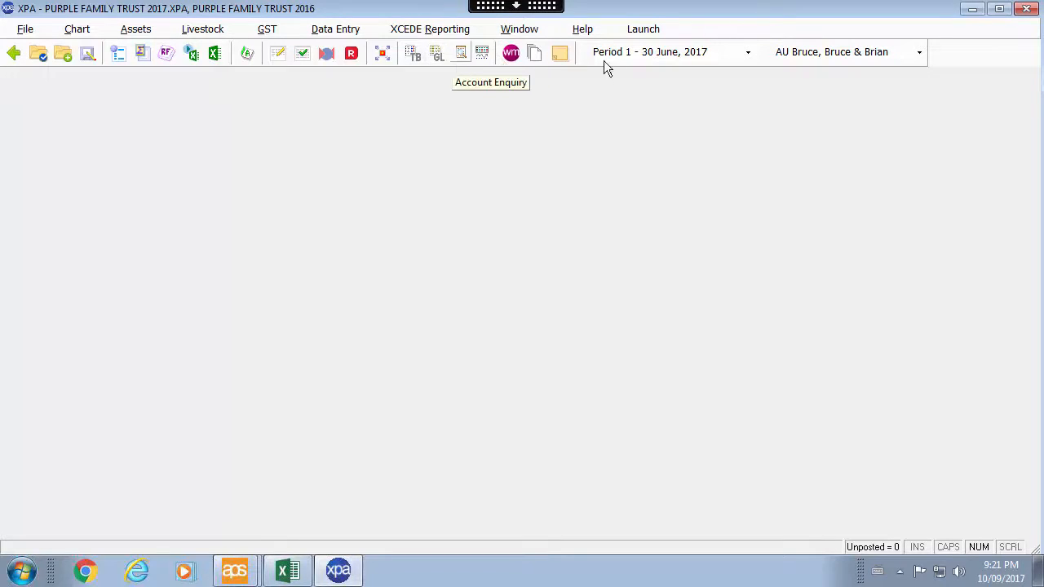
Review the 30 June 2017 trial balance and drill into Professional fees account 194
left_click(746, 52)
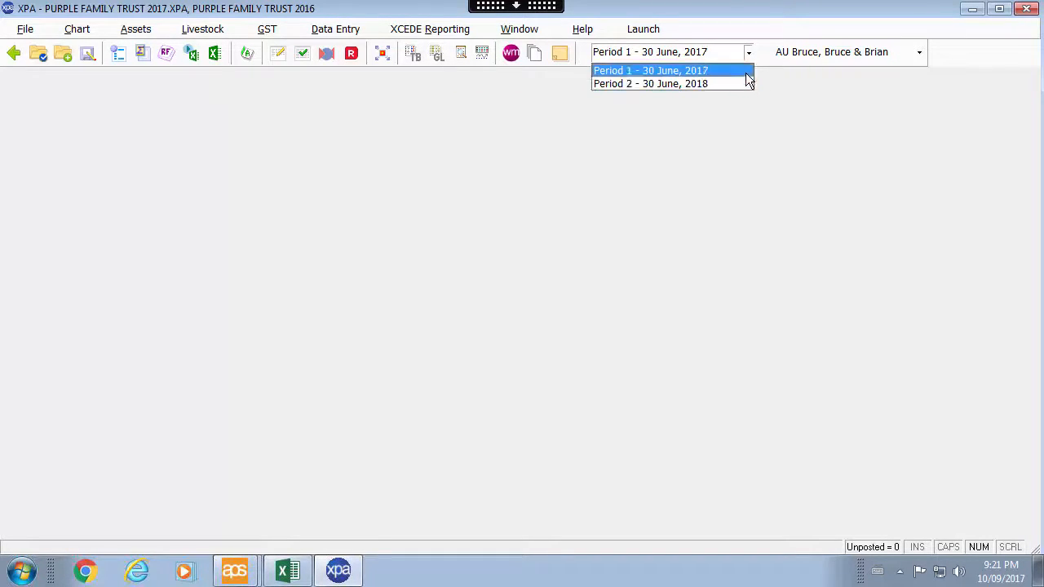
left_click(650, 70)
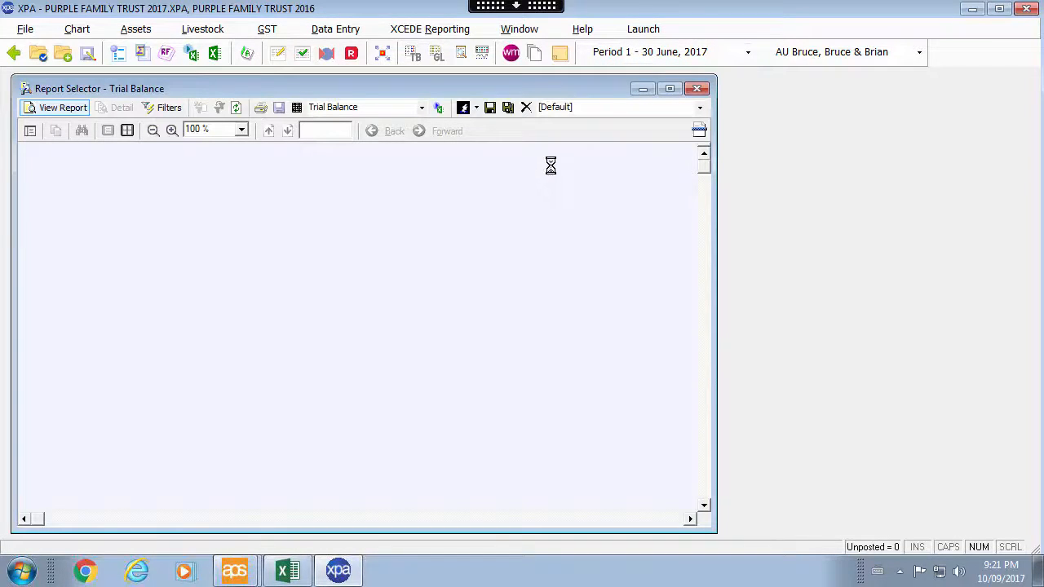
left_click(63, 106)
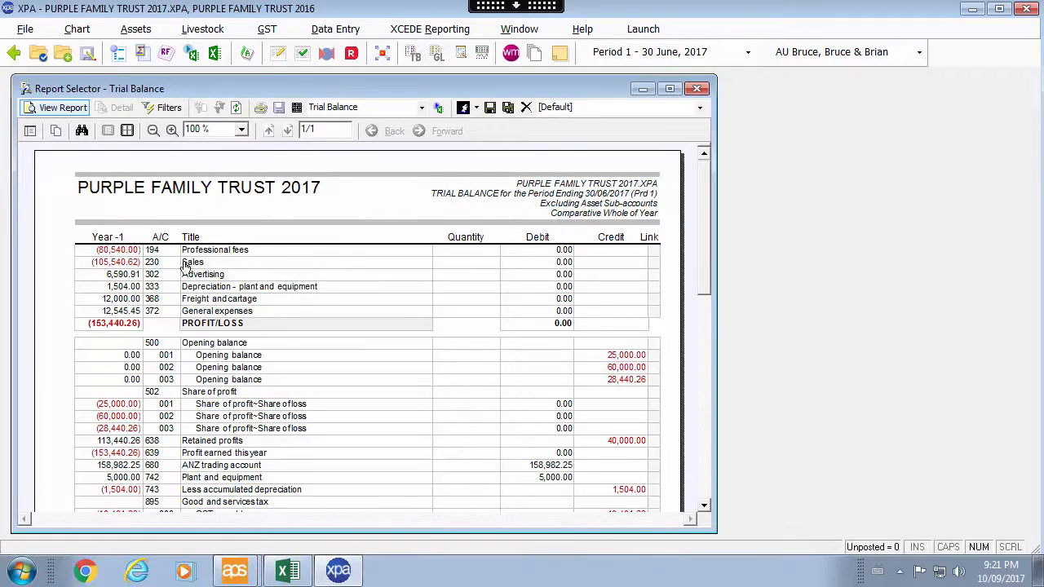
left_click(120, 107)
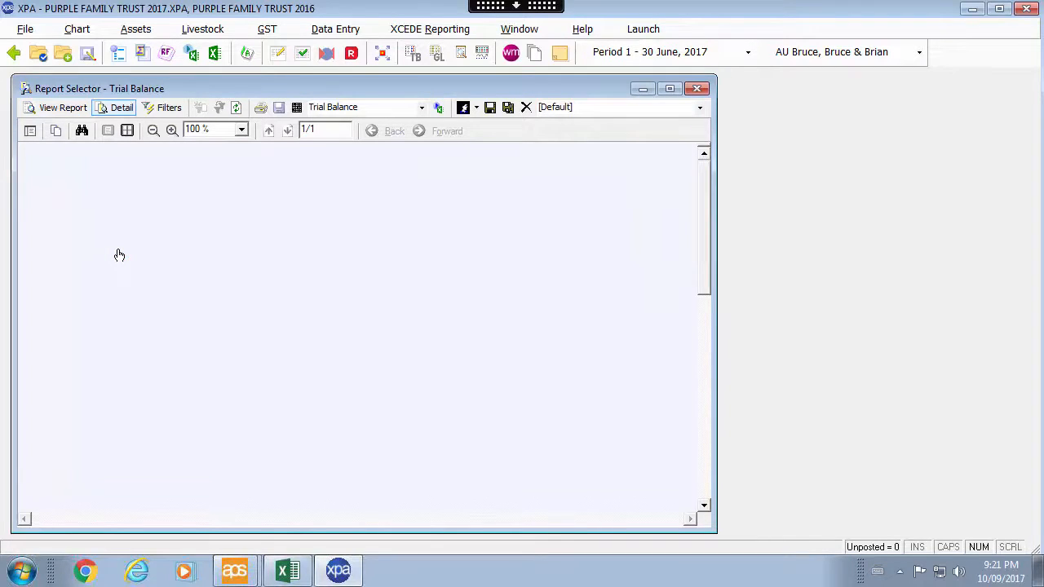
left_click(62, 107)
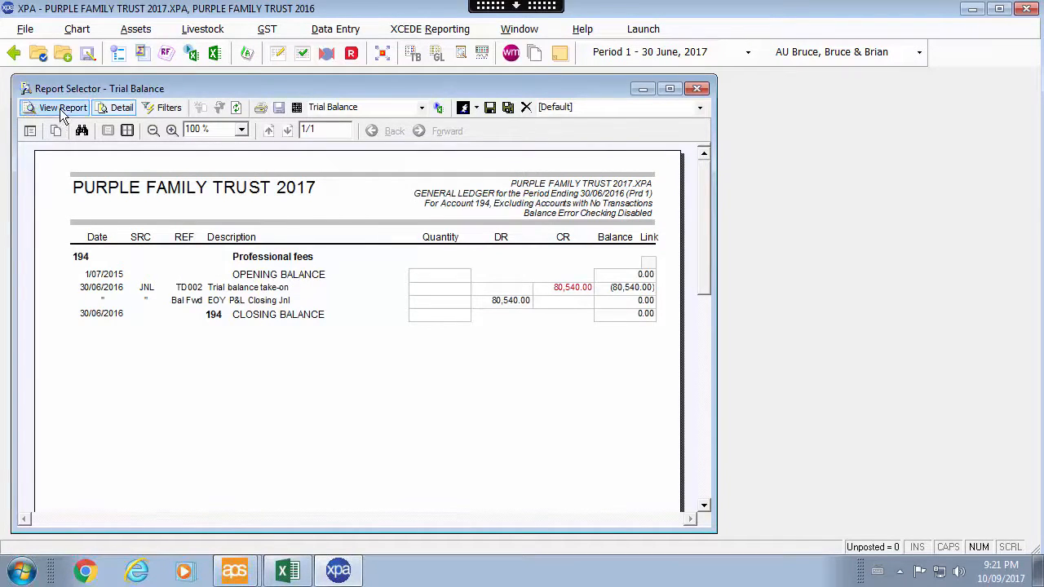
left_click(54, 107)
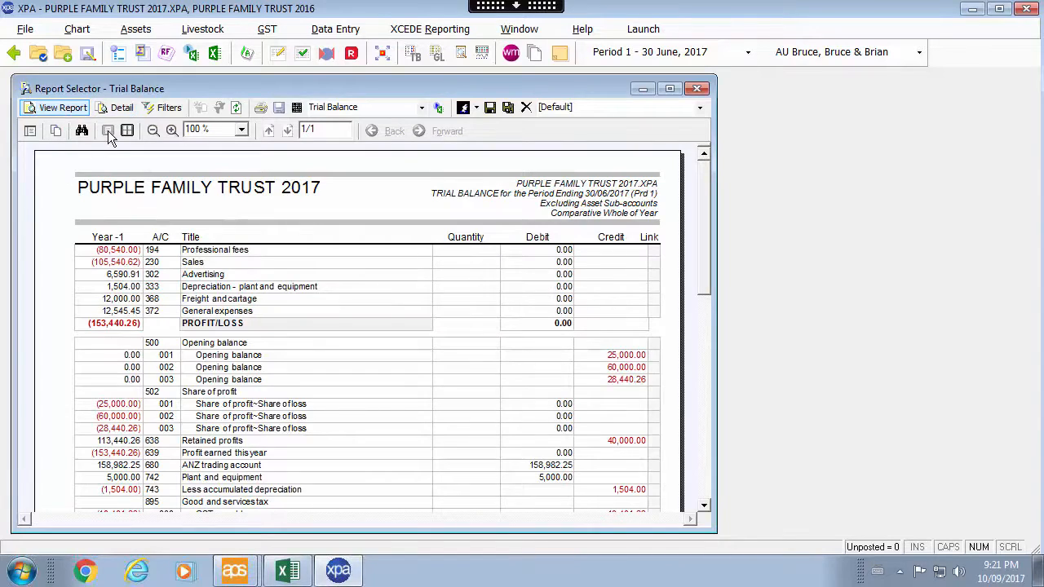
left_click(26, 28)
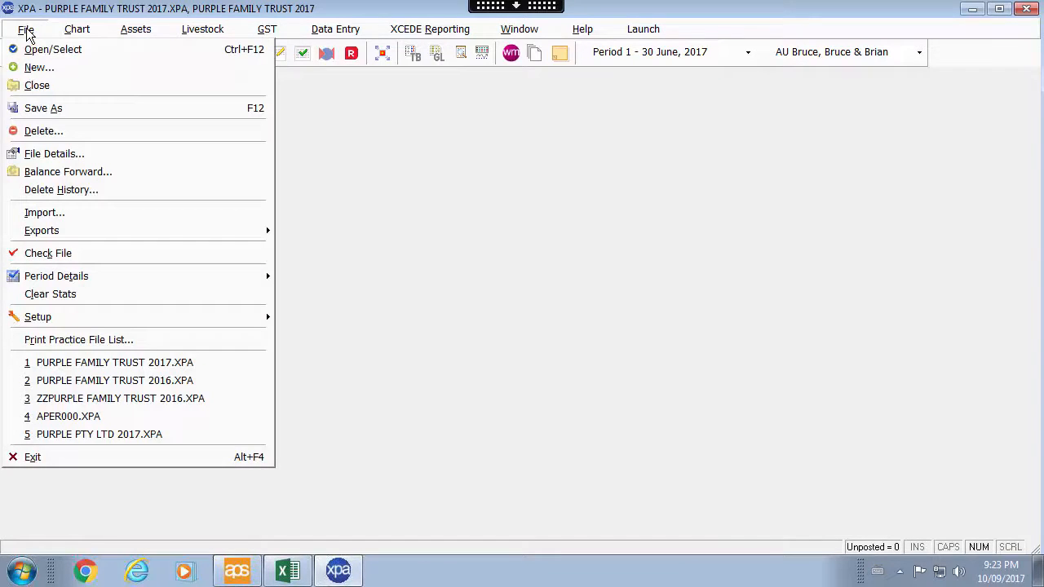
mouse_move(53, 49)
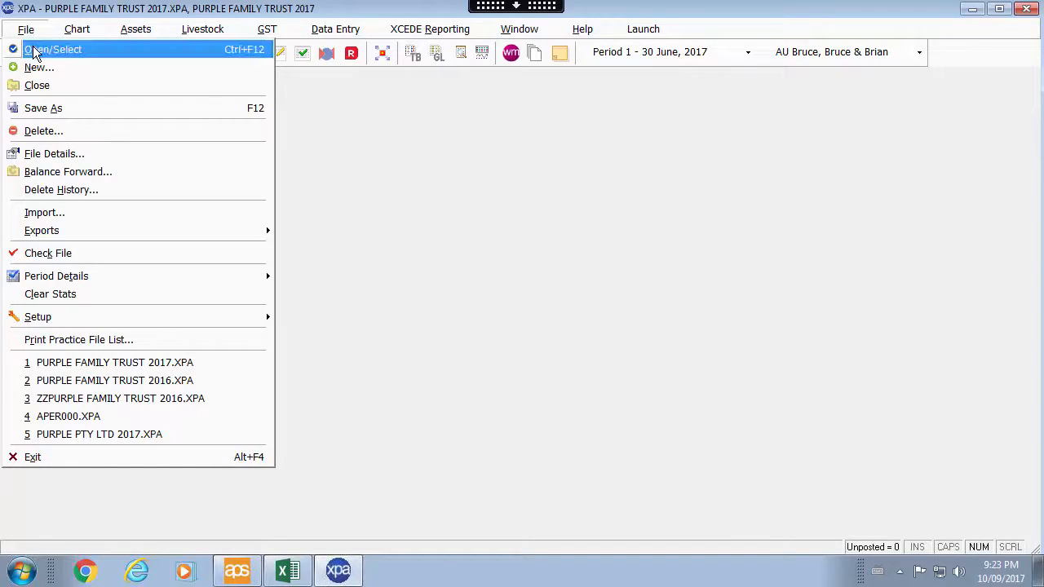
Link PURPLE FAMILY TRUST 2017.XPA to Purple Family Trust, Annual Accounts 2017, and reopen it
left_click(54, 49)
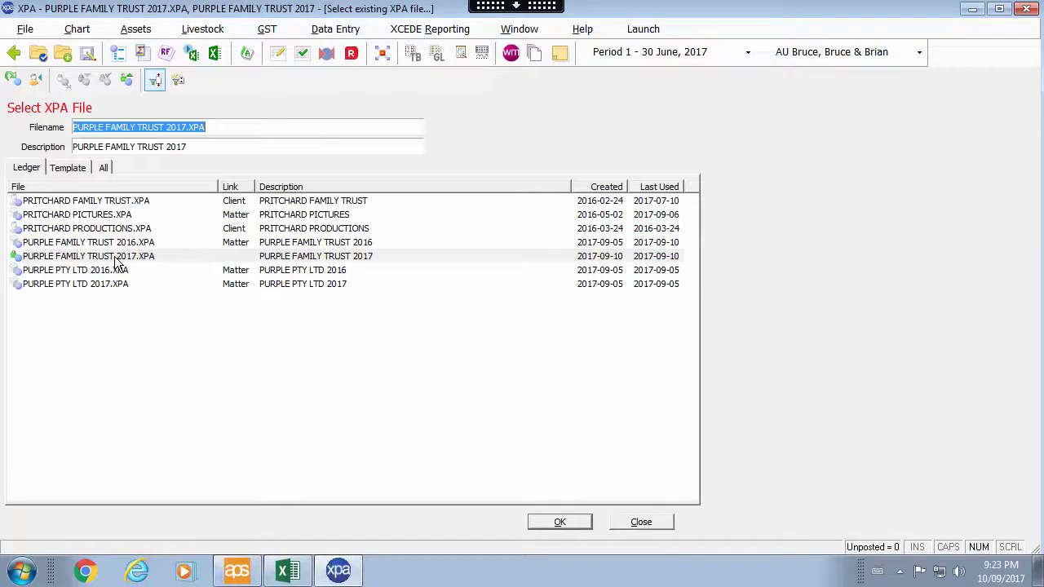
left_click(88, 255)
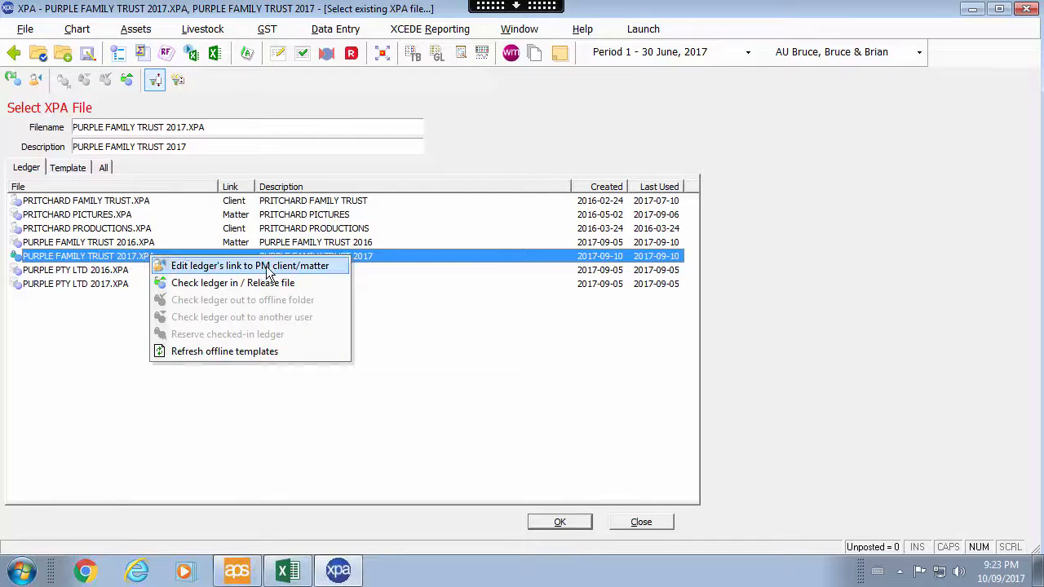
left_click(251, 265)
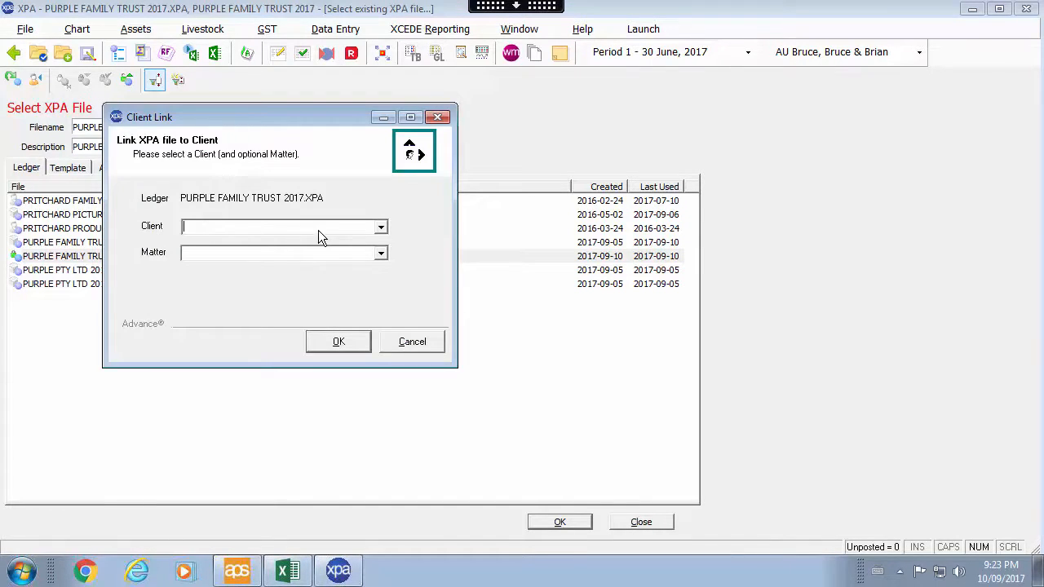
type("purple")
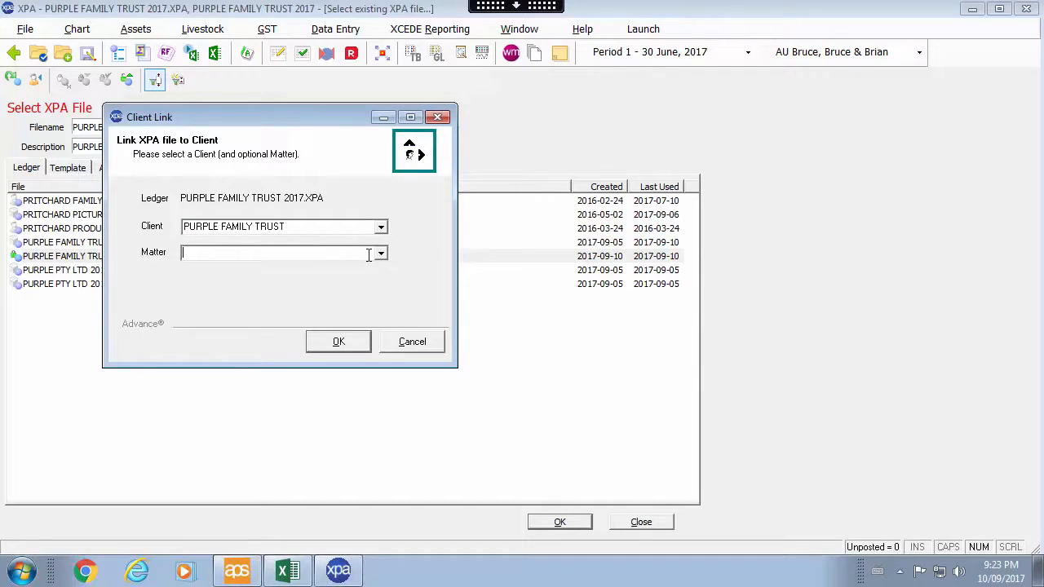
left_click(380, 252)
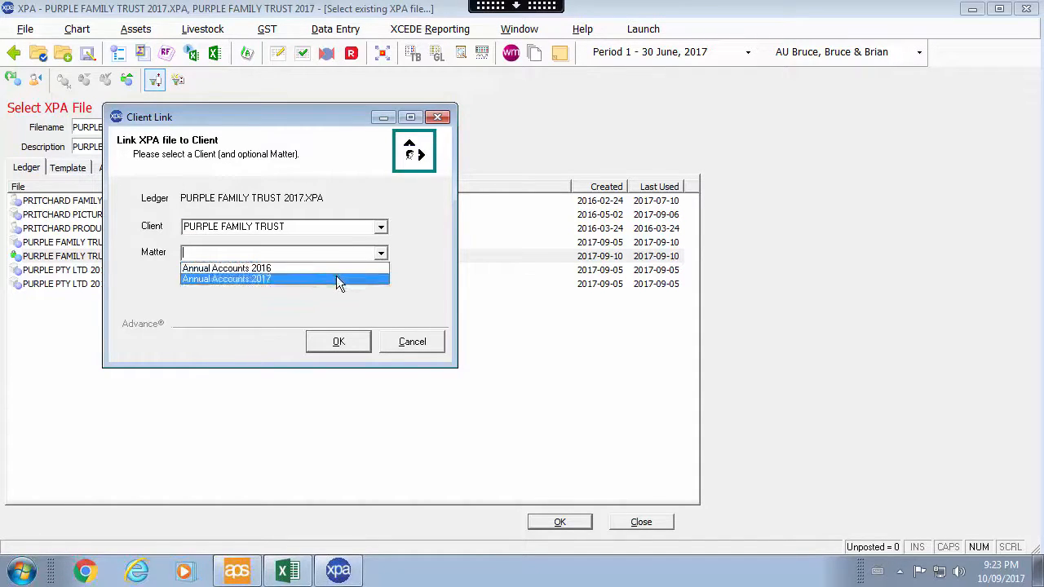
left_click(339, 341)
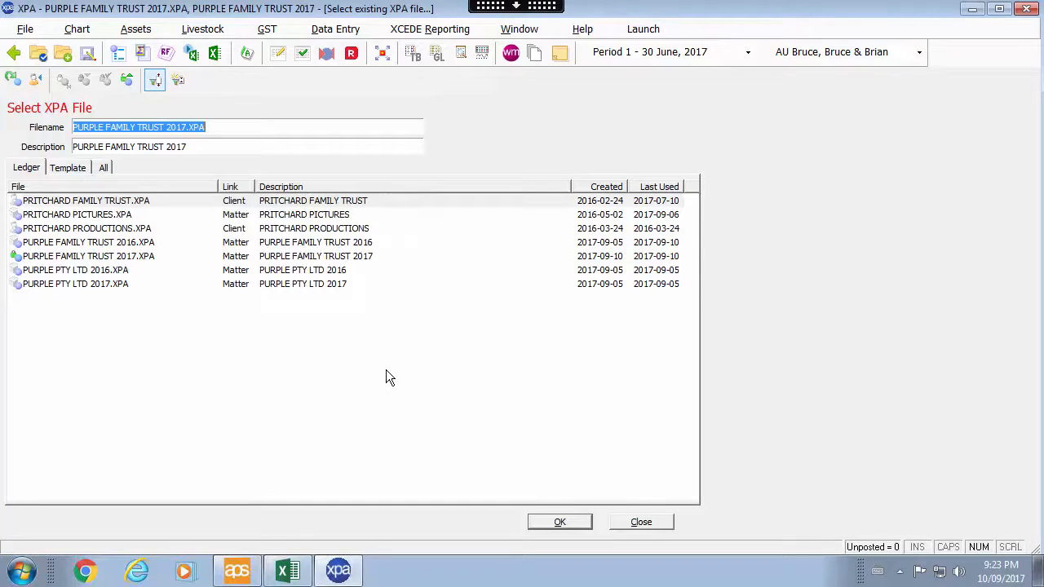
mouse_move(559, 521)
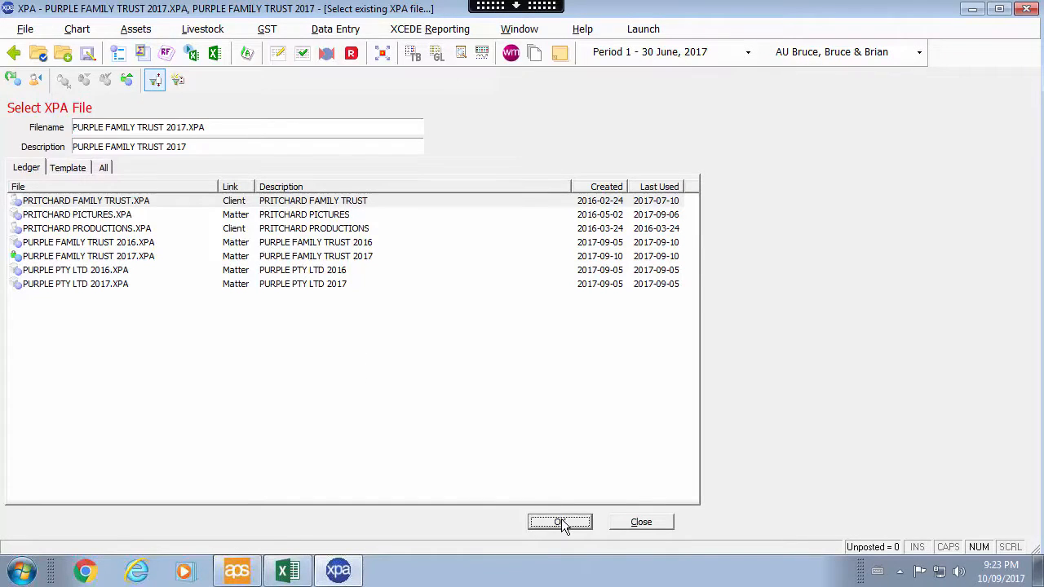
left_click(559, 521)
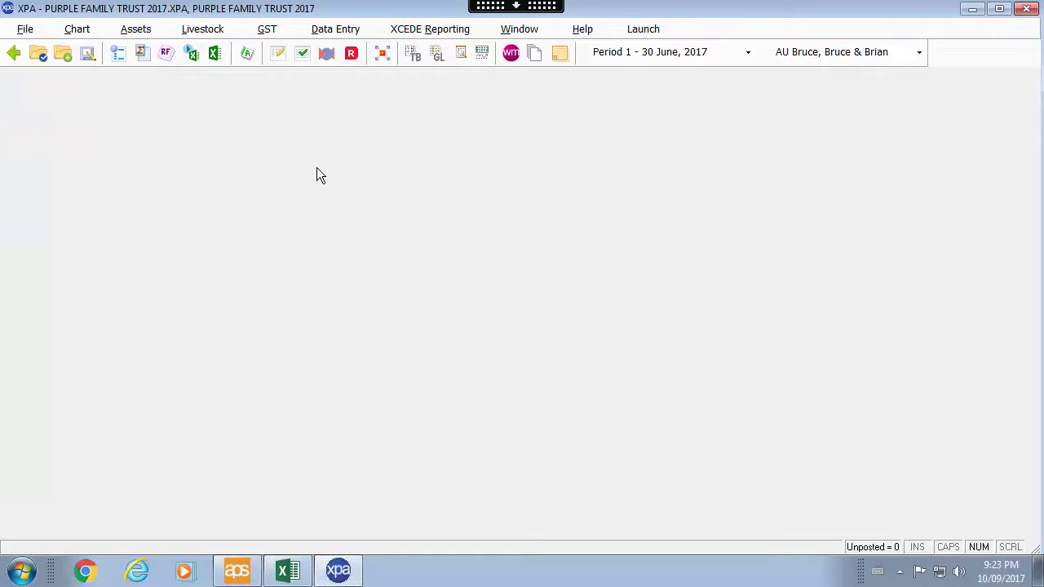
mouse_move(256, 160)
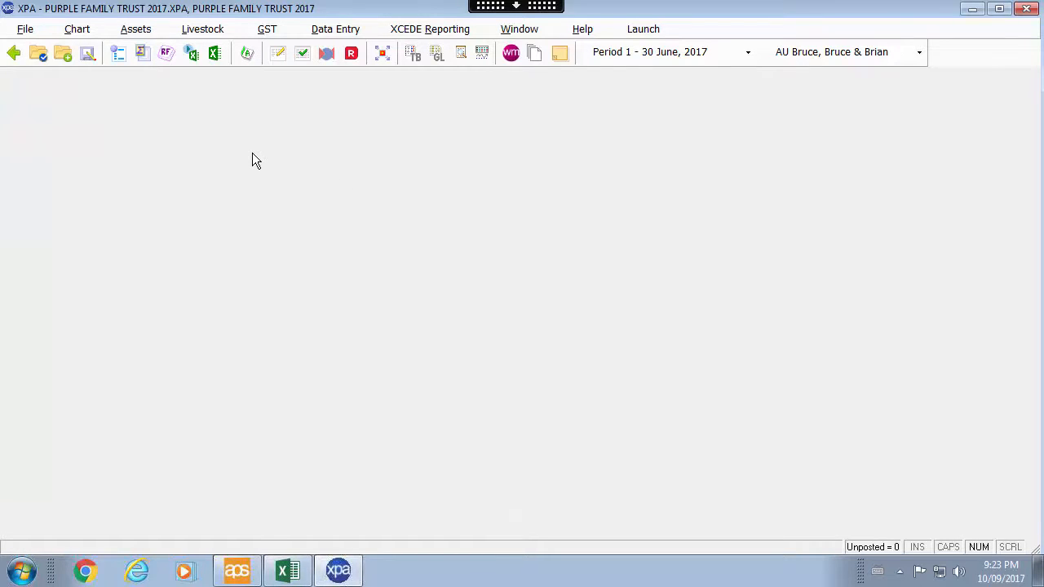